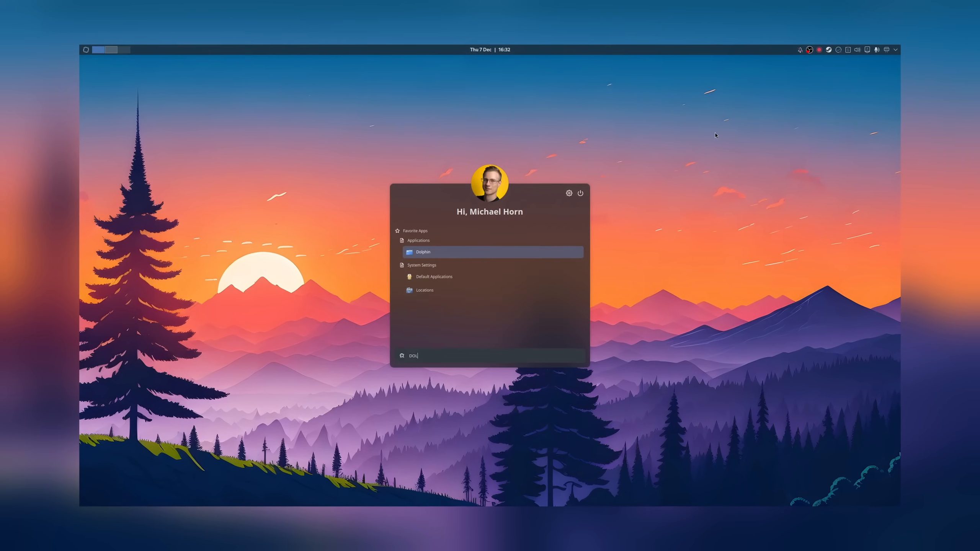
Step: Launch System Settings and open Display Configuration for the 2560x1440, 144 Hz monitor
left_click(423, 252)
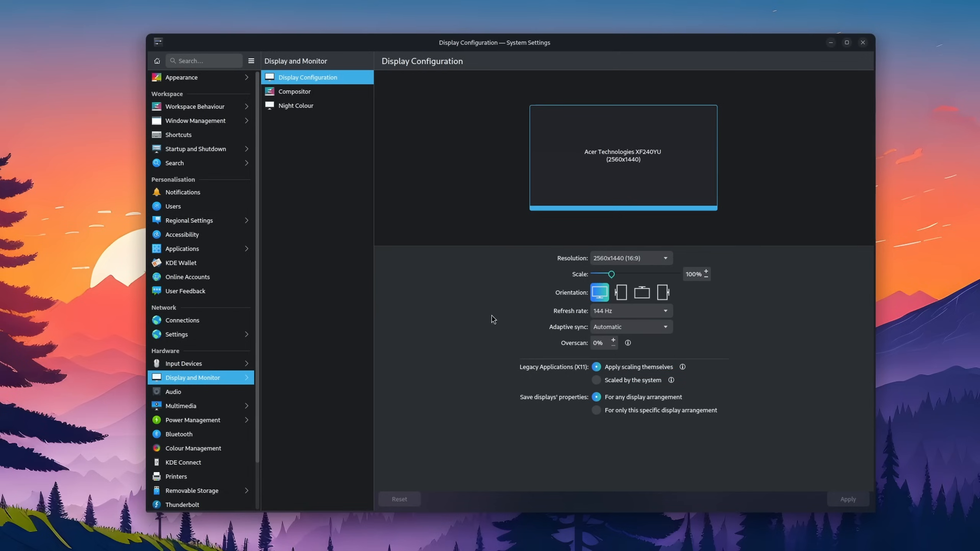
left_click(294, 91)
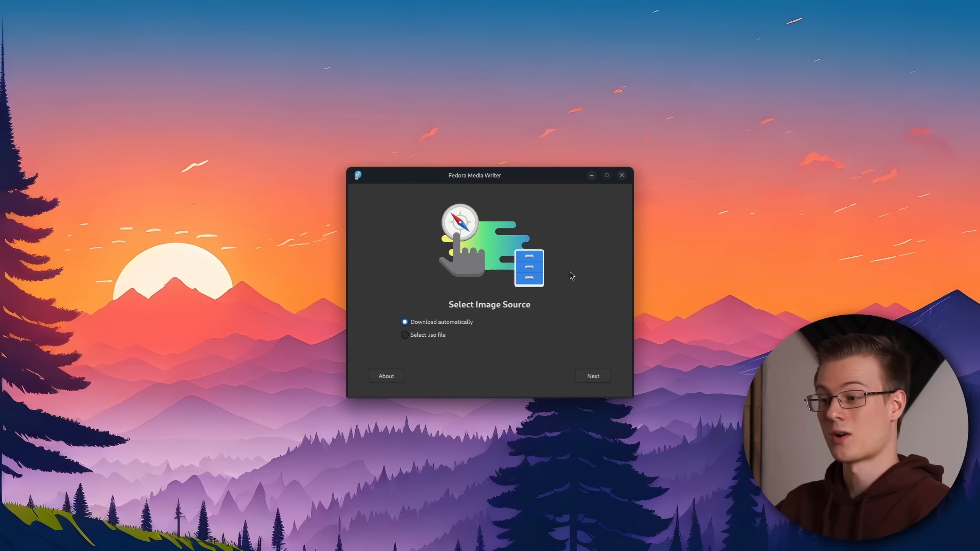
Step: Select the local debian-12.2.0-amd64-netinst.iso and write it to the SanDisk USB drive
left_click(404, 334)
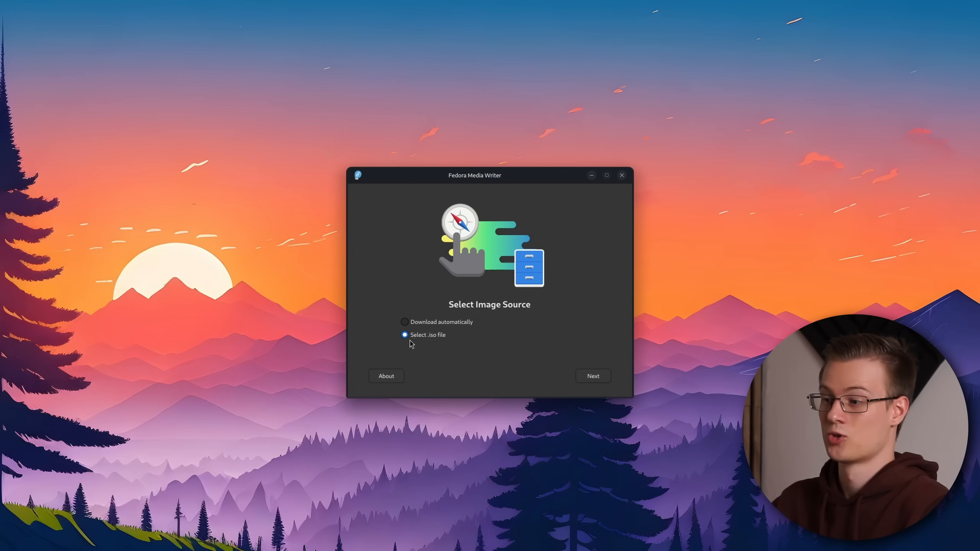
left_click(592, 376)
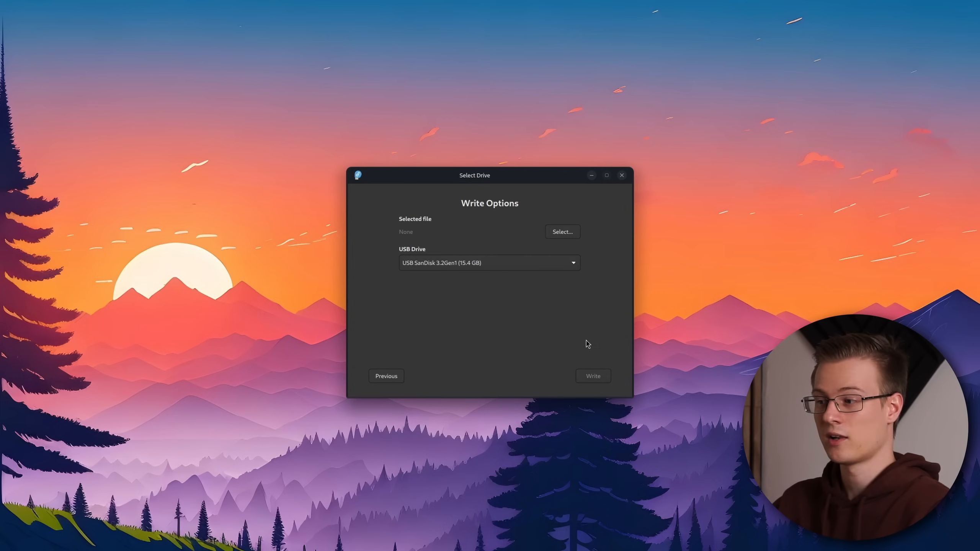
left_click(560, 232)
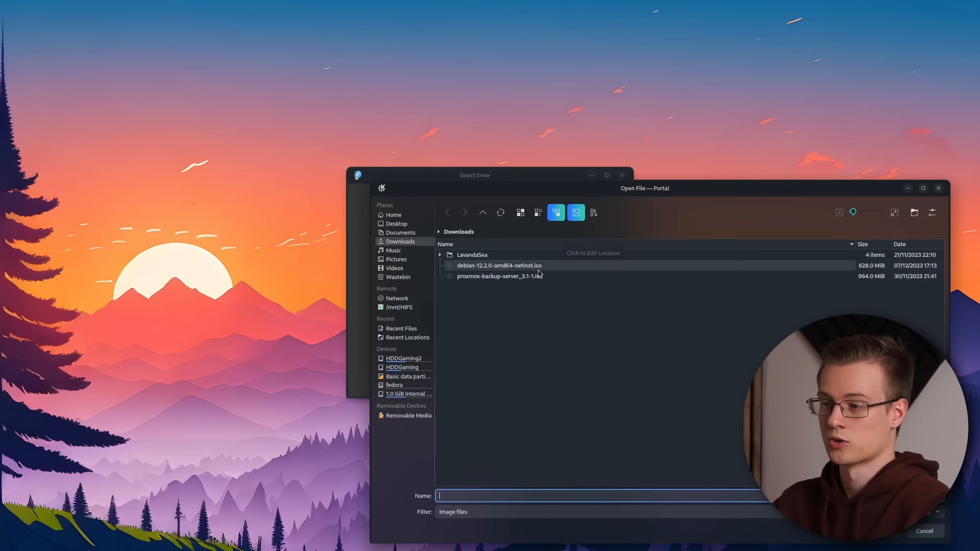
double_click(498, 265)
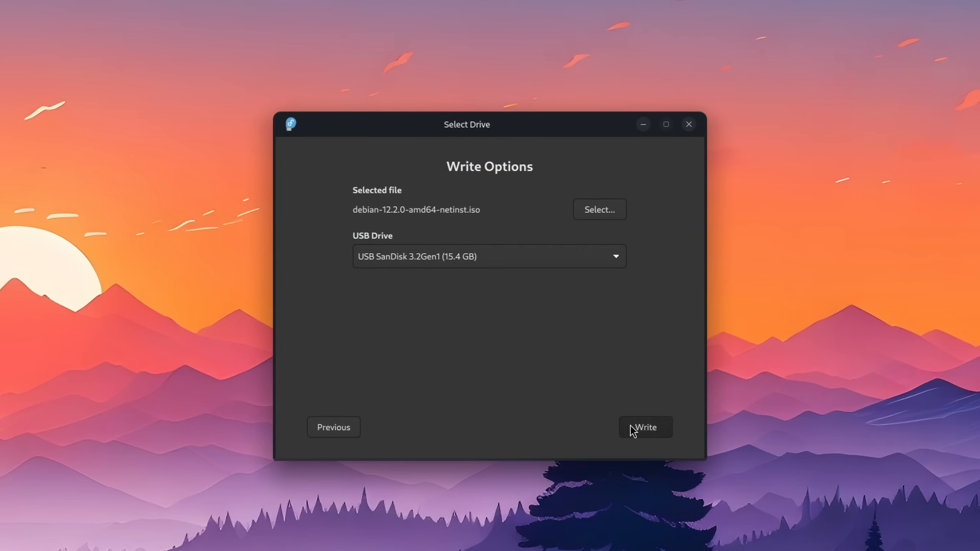
left_click(645, 428)
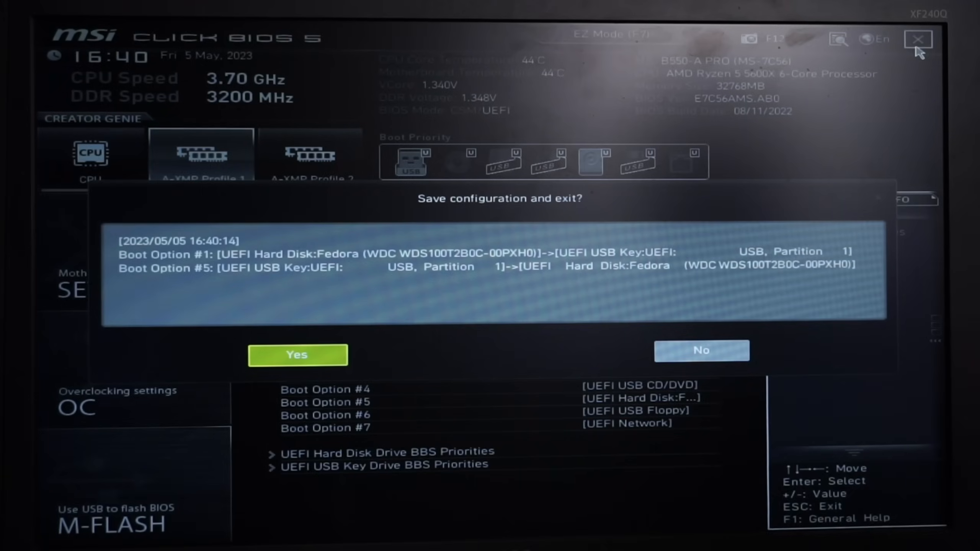
Step: Save the USB-first boot order and exit the BIOS
left_click(297, 355)
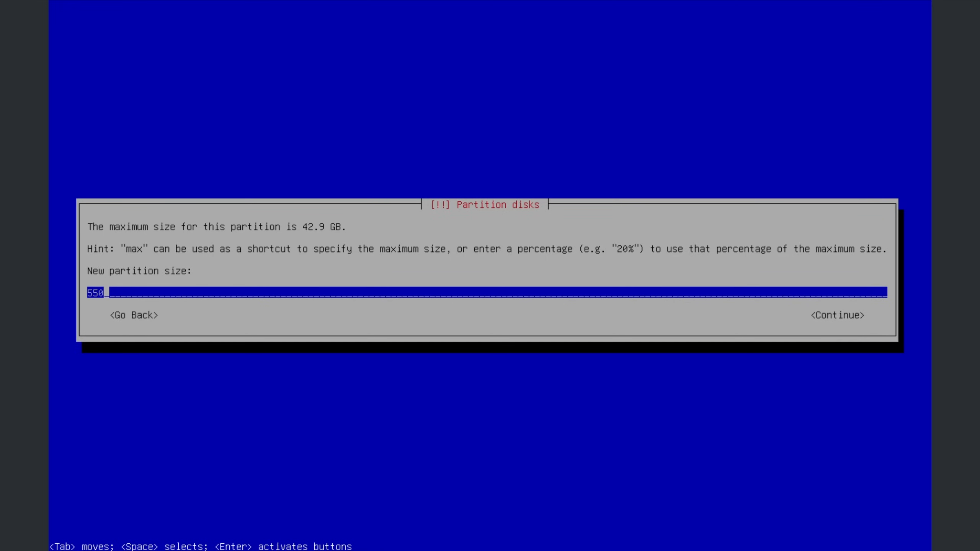
Step: Complete the new partition size as 550M
type("M")
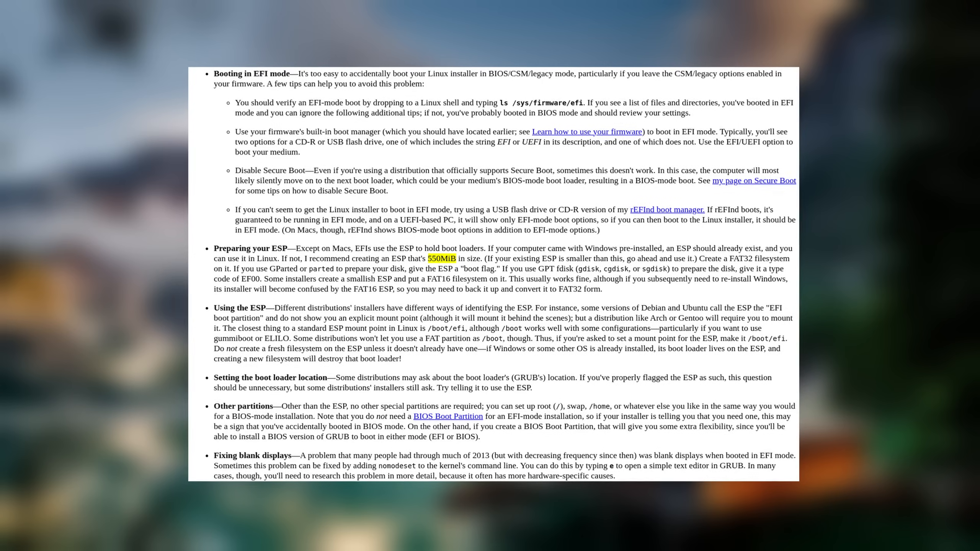
Step: Scroll the EFI guide and move to the Debian KDE wiki's installation options
scroll("down", 3)
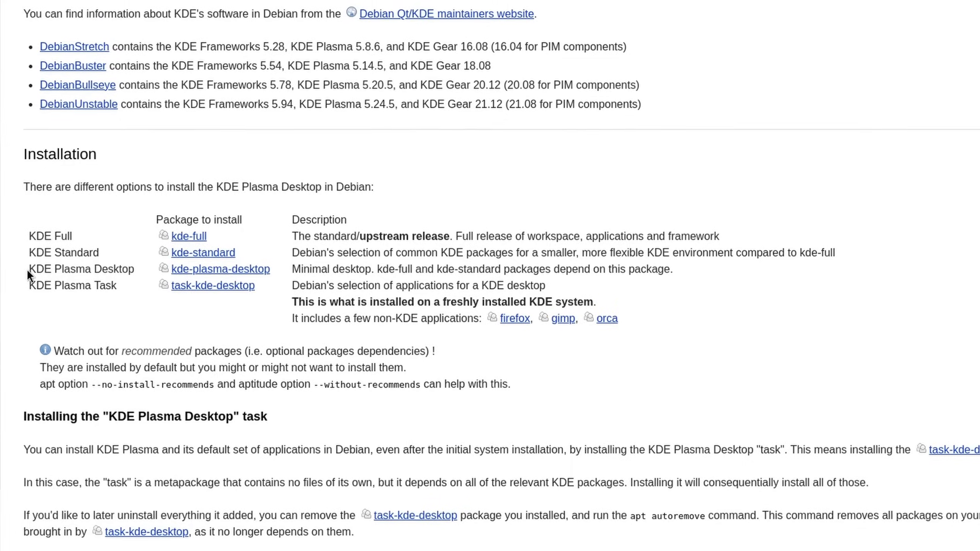
left_click_drag(30, 268, 456, 269)
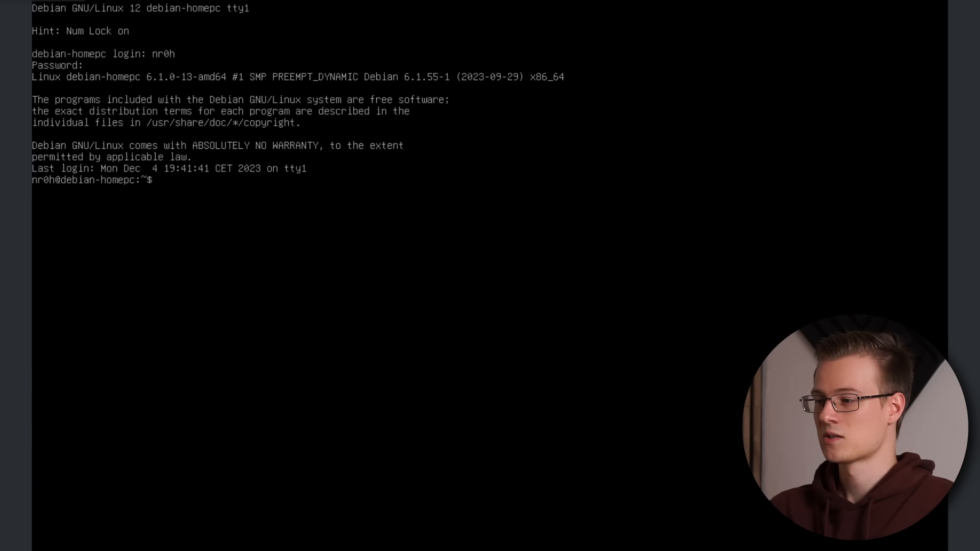
Step: Run 'sudo apt install kde-plasma-desktop' in the console
type("sudo apt install k")
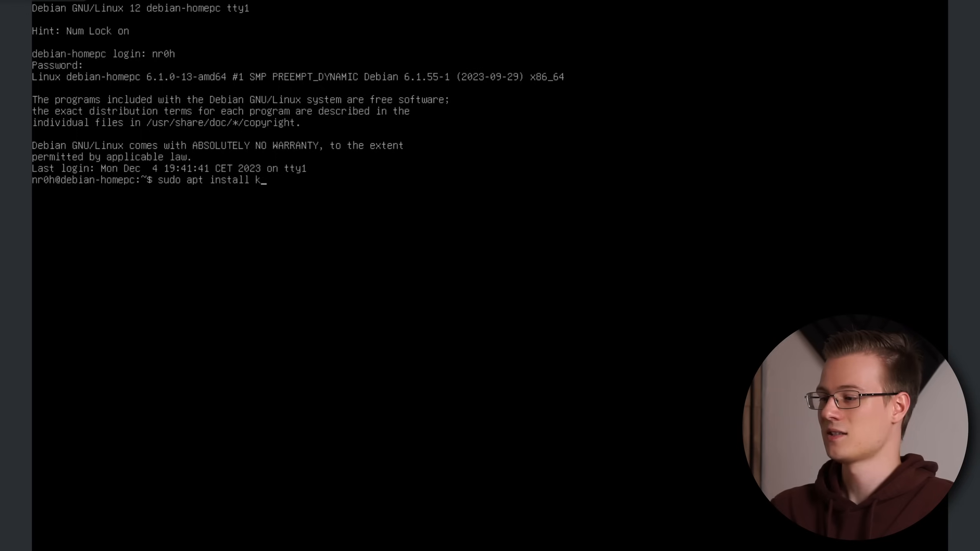
type("de-plasma-des")
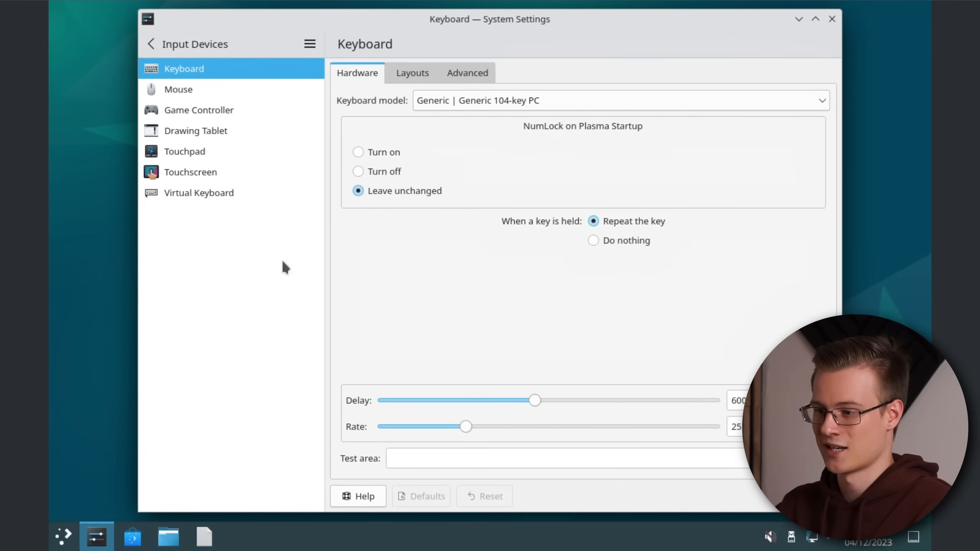
Step: Browse Keyboard and Display settings, make single-click select files, and reach Desktop Effects
left_click(178, 90)
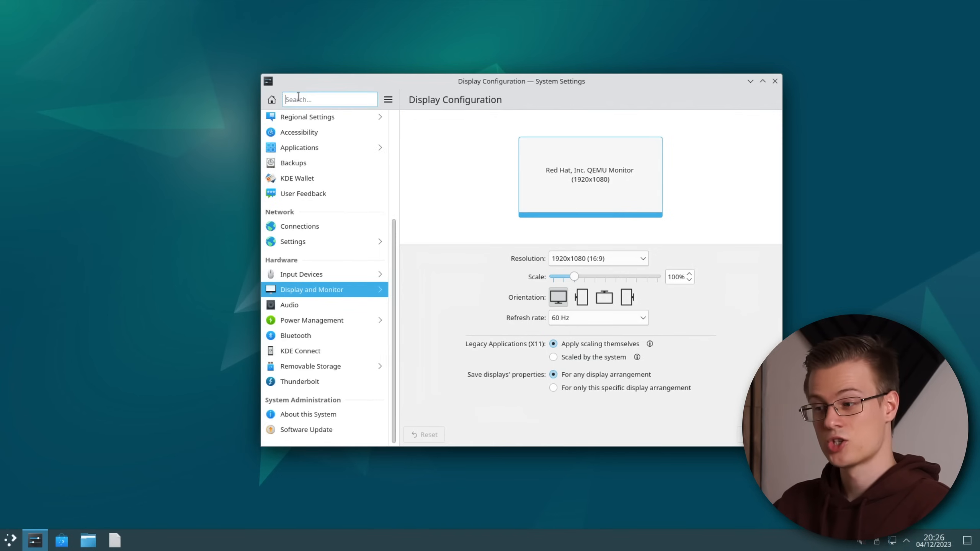
left_click(312, 320)
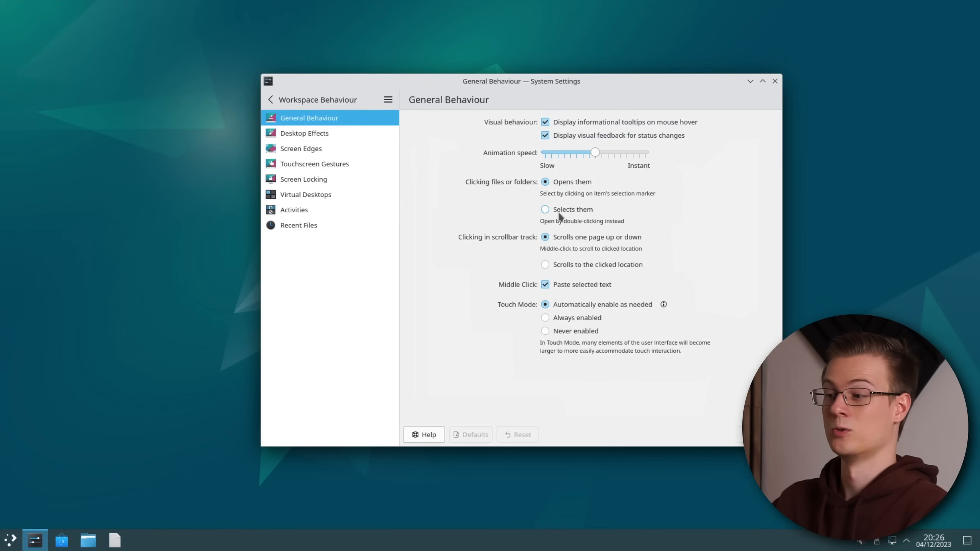
left_click(545, 209)
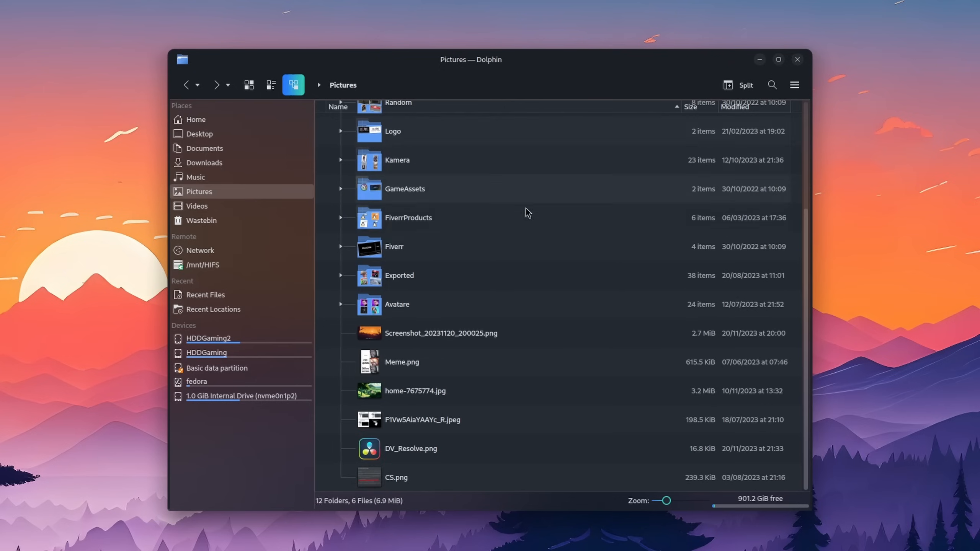
left_click(393, 131)
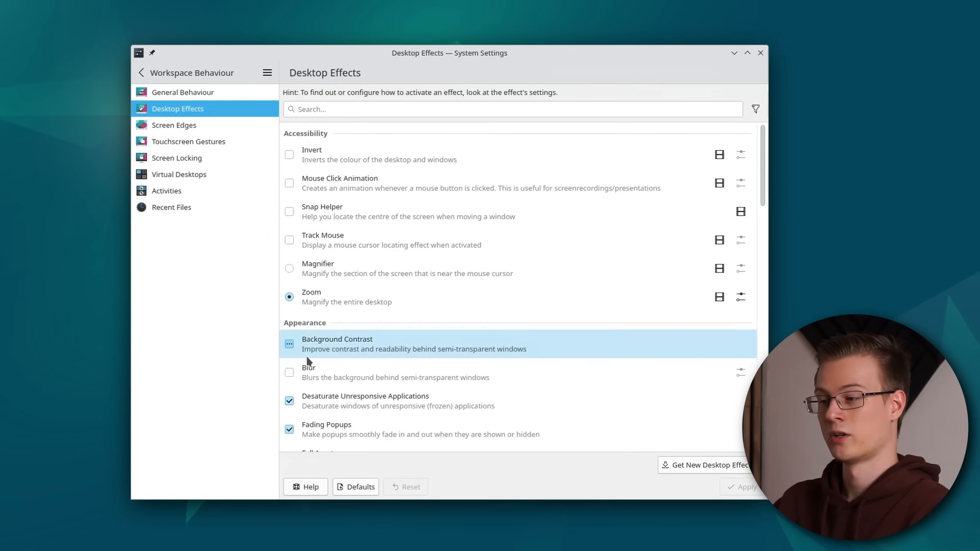
Step: Enable Blur, assign a top-left corner action with delay, and disable idle screen locking
left_click(289, 372)
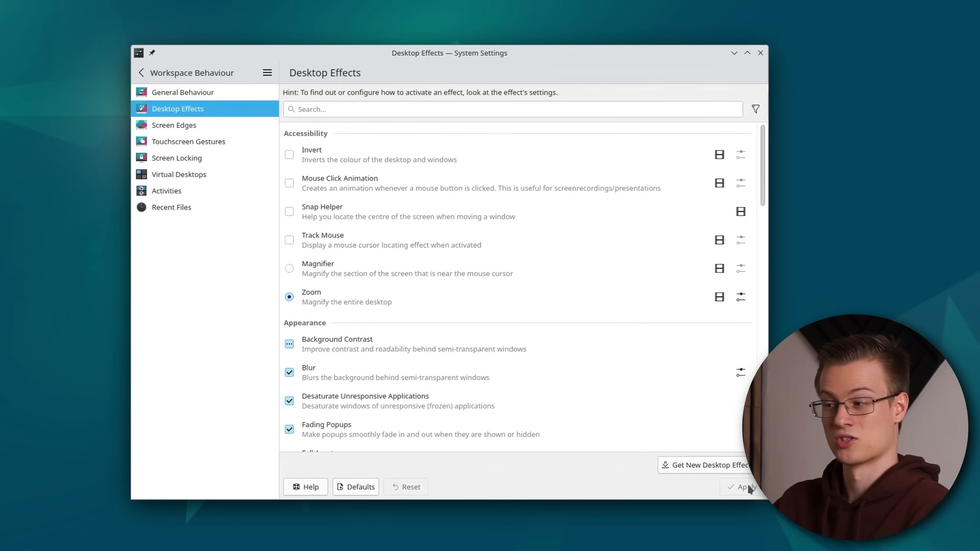
left_click(174, 124)
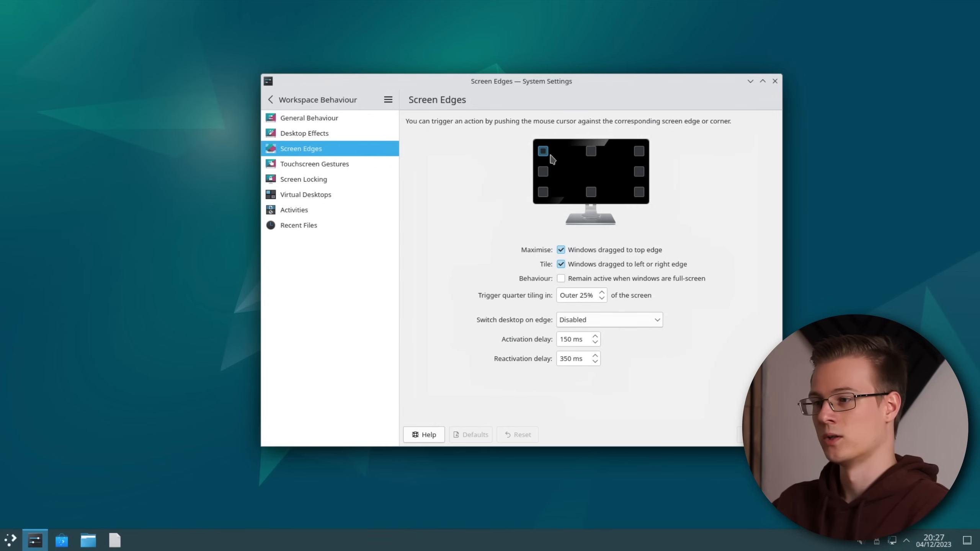
left_click(542, 151)
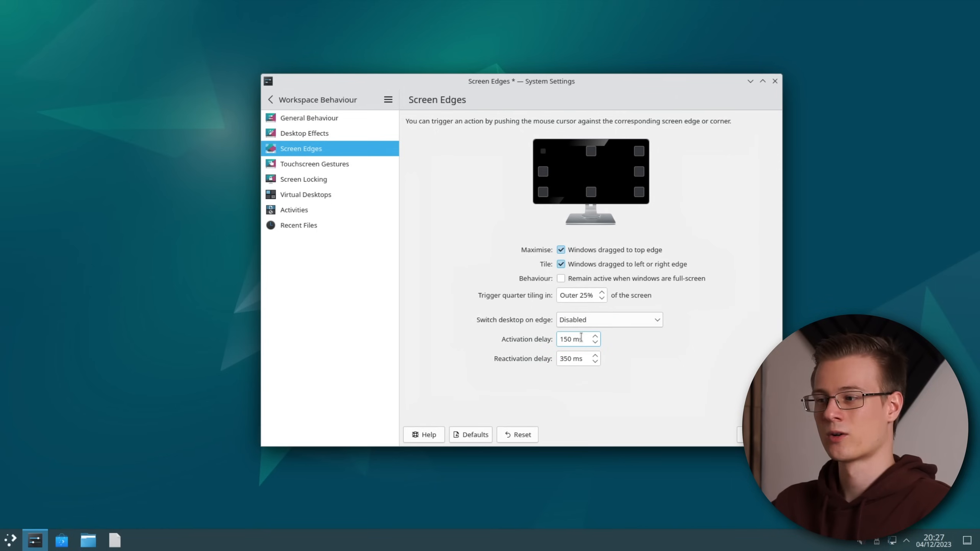
triple_click(569, 339)
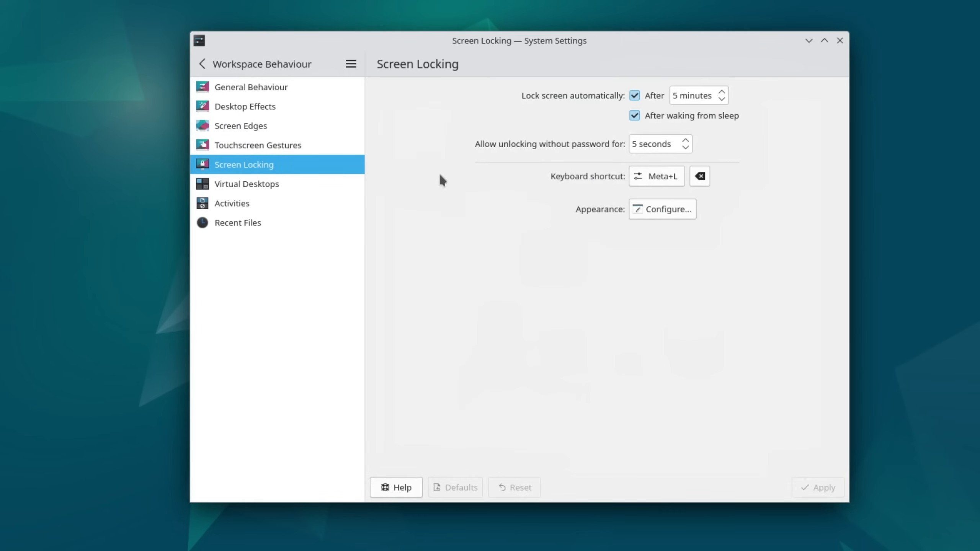
left_click(635, 95)
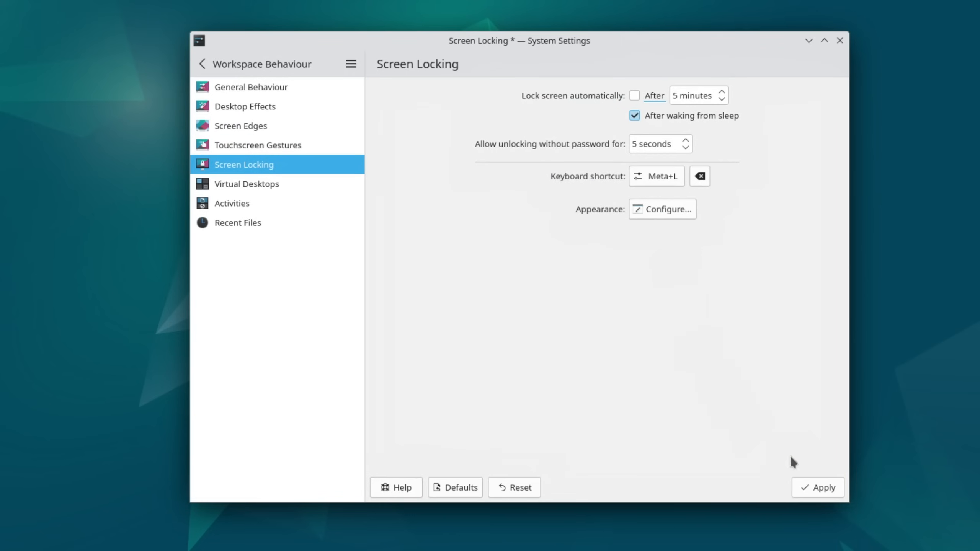
left_click(818, 487)
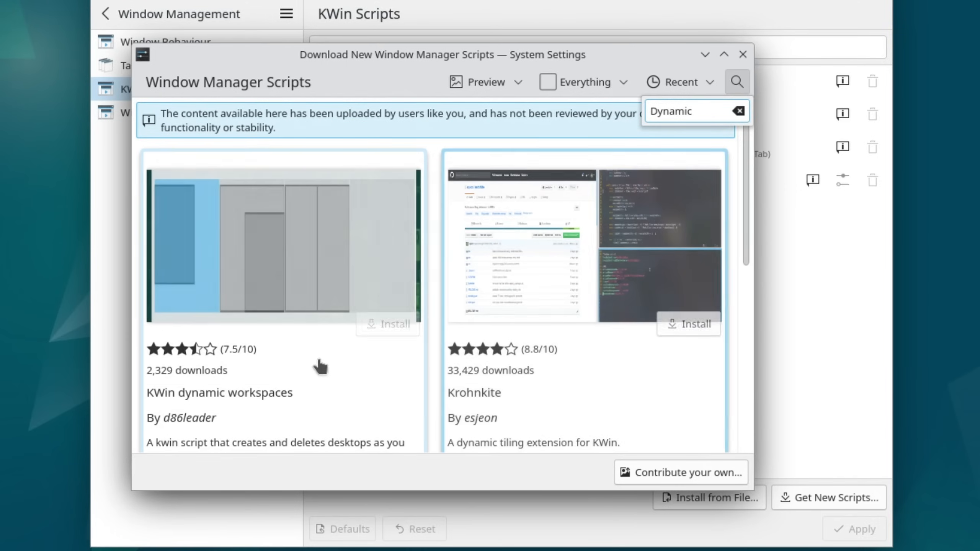
Step: Install the KWin dynamic workspaces script from the 'Dynamic' search results
left_click(388, 324)
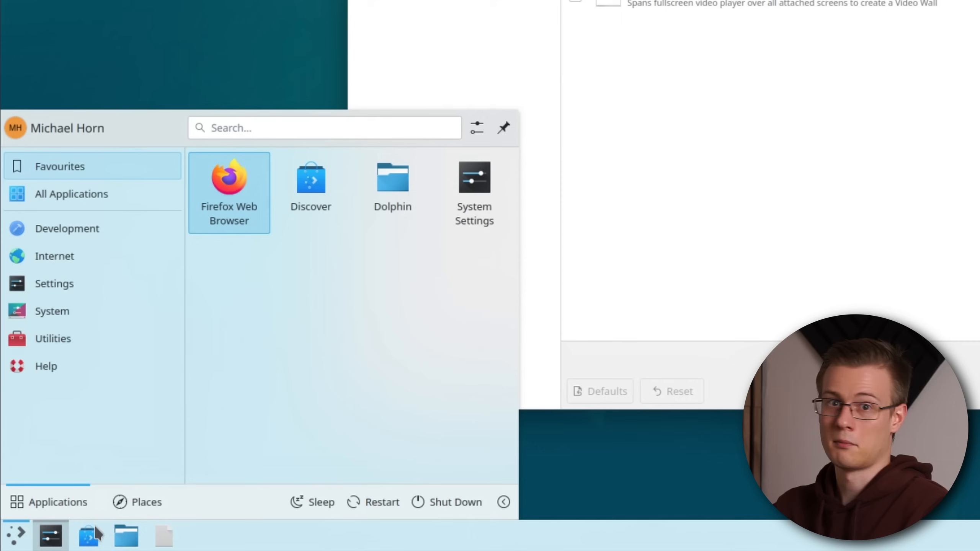
Step: Filter shortcuts by 'Maximi' and expand KWin's Maximise Window entry (Meta+PgUp)
type("Maximi")
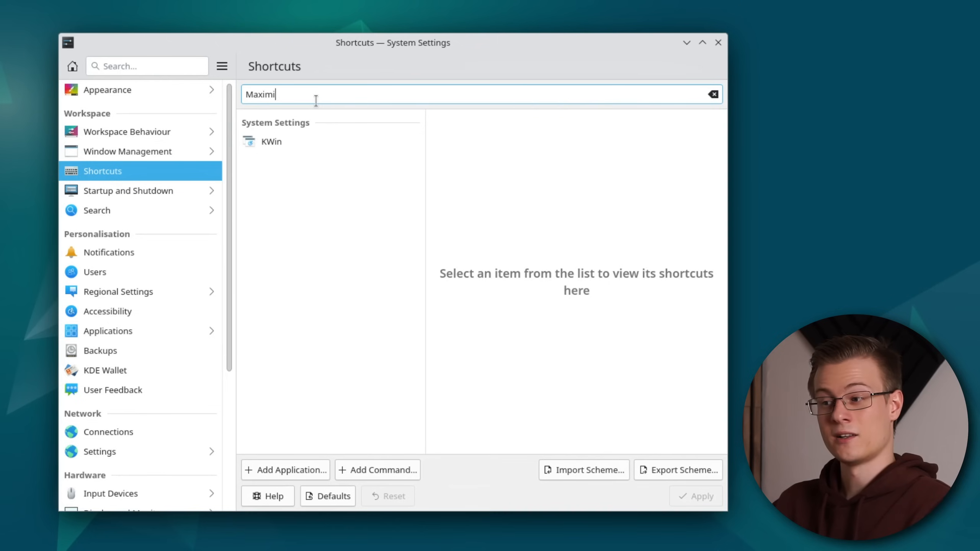
left_click(270, 141)
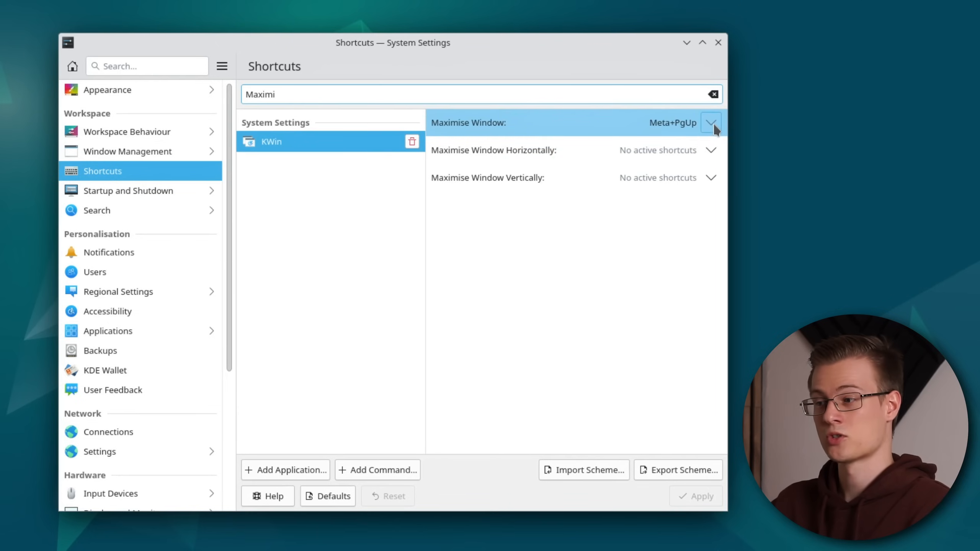
left_click(711, 122)
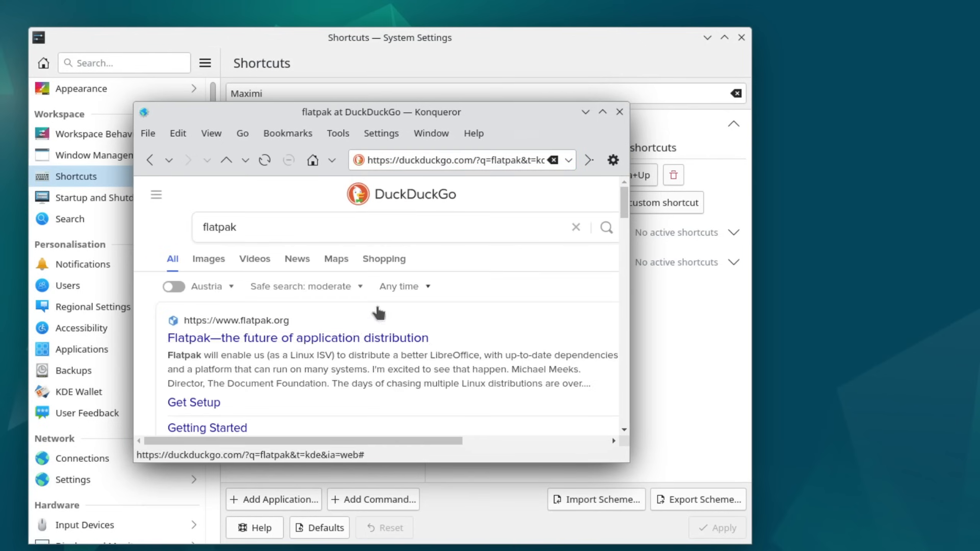
Step: Follow the flatpak.org Get Setup link to its Quick Setup distro list
left_click(194, 402)
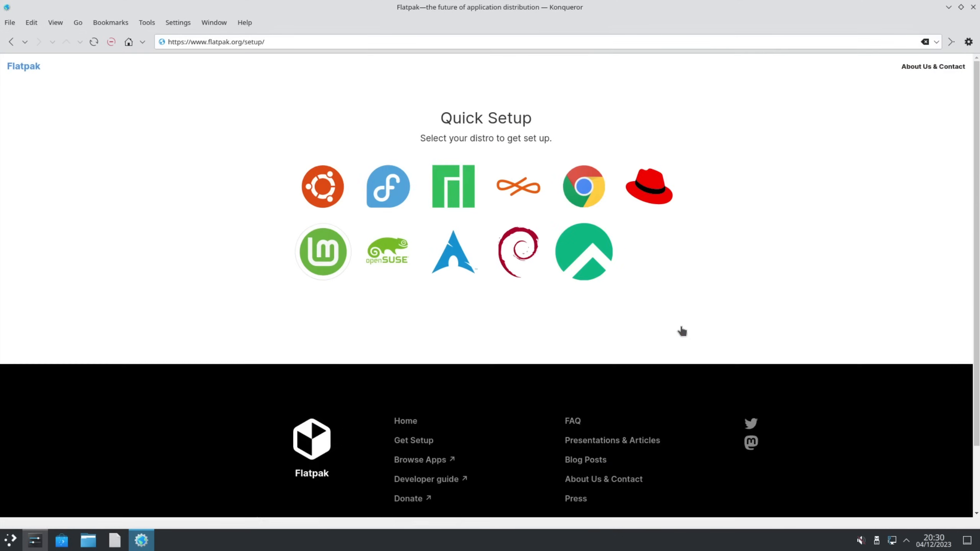
left_click(518, 251)
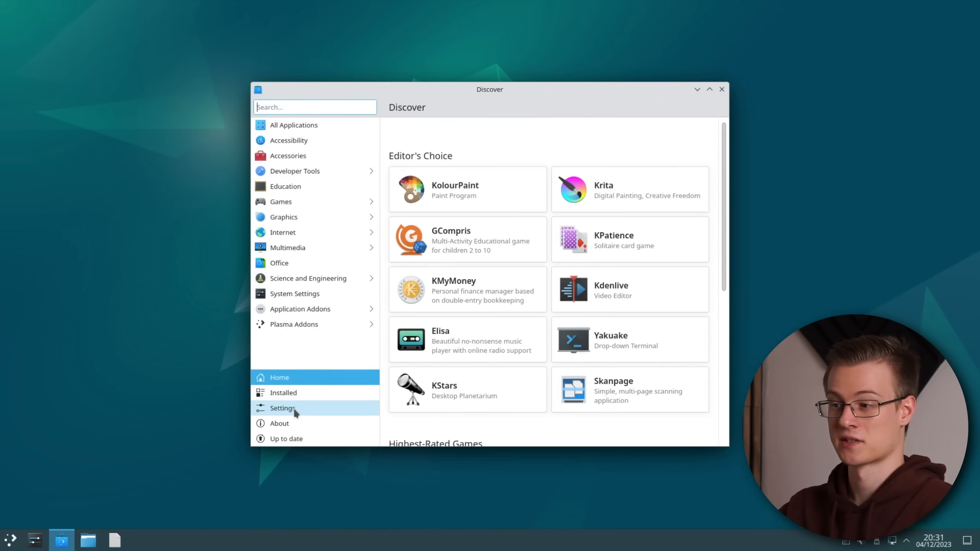
Step: Search Discover for 'Lavanda Sea' and install Lavanda sea kde dark
left_click(281, 408)
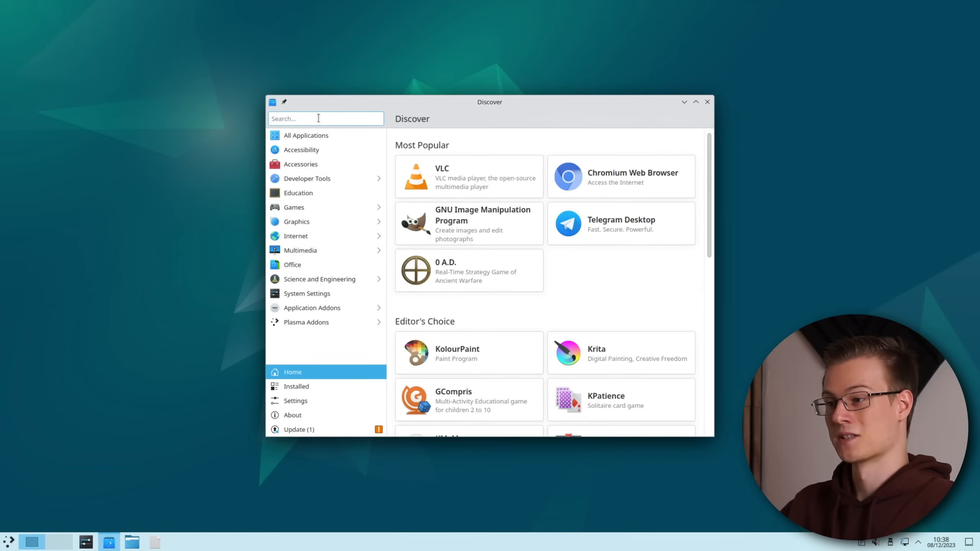
type("Lavanda Sea")
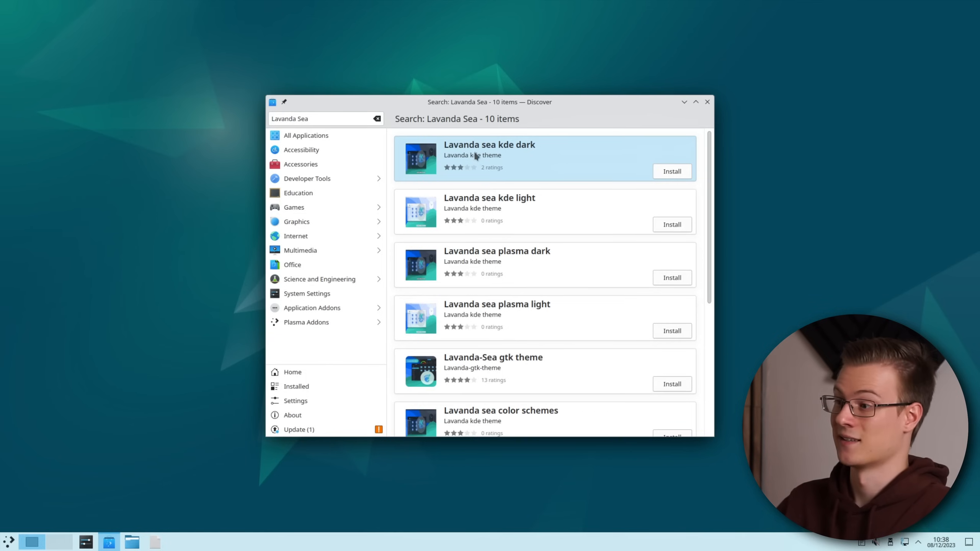
left_click(673, 171)
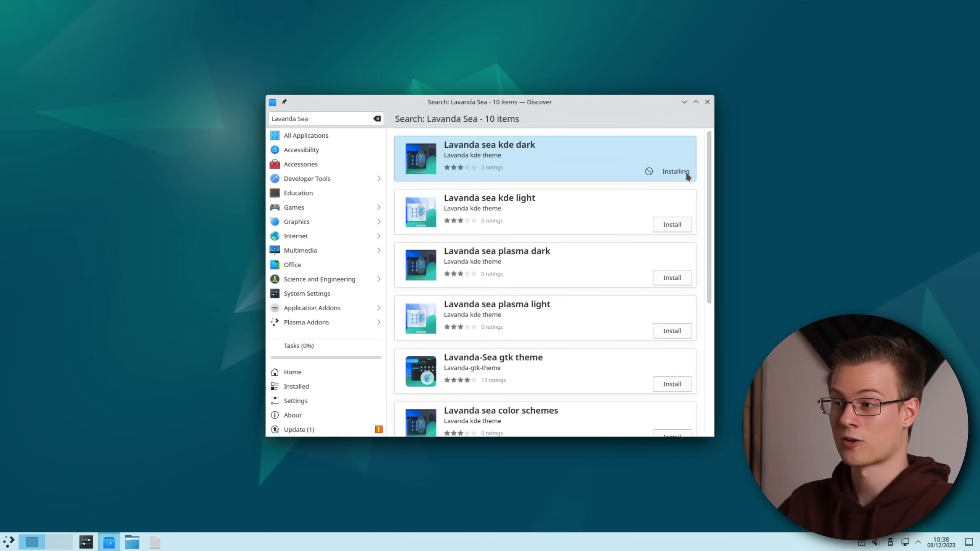
Step: Open Lavanda sea kde dark's details and follow its recommended Kvantum theme link
left_click(489, 155)
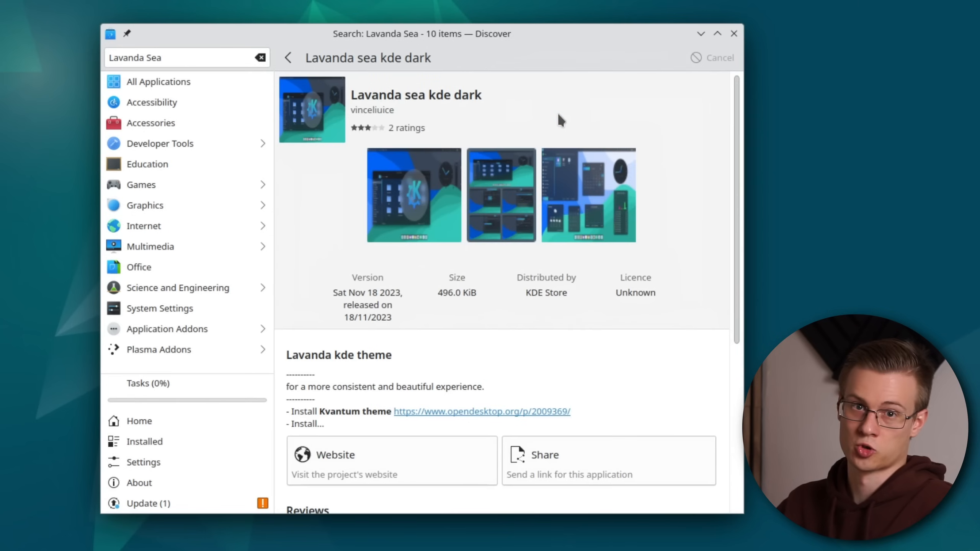
scroll("down", 3)
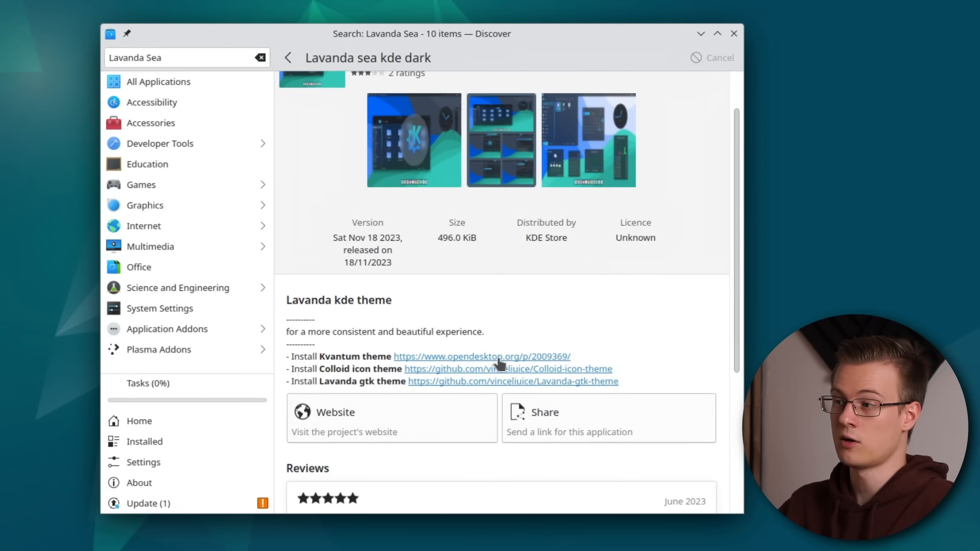
left_click(482, 357)
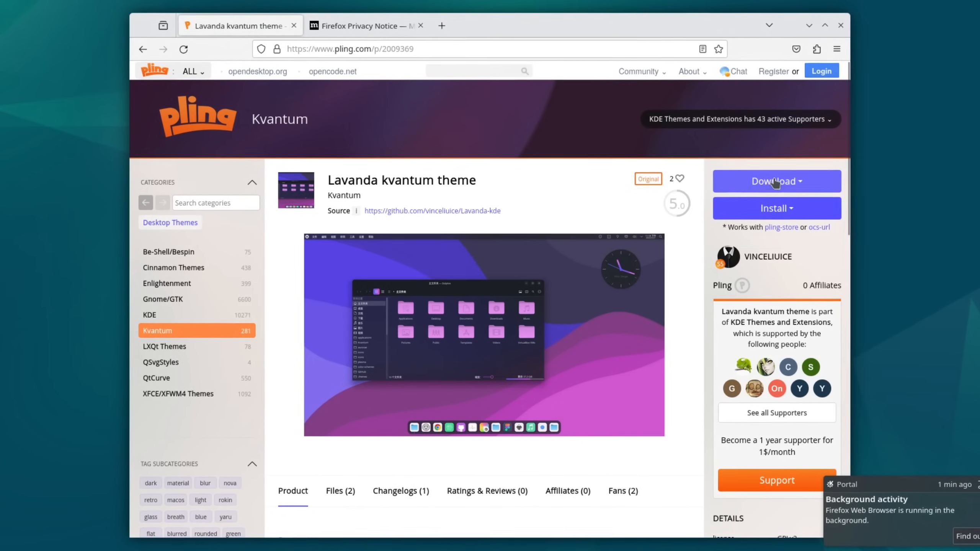
Step: Download the LavandaSea.tar.gz archive from the pling page's download list
left_click(777, 181)
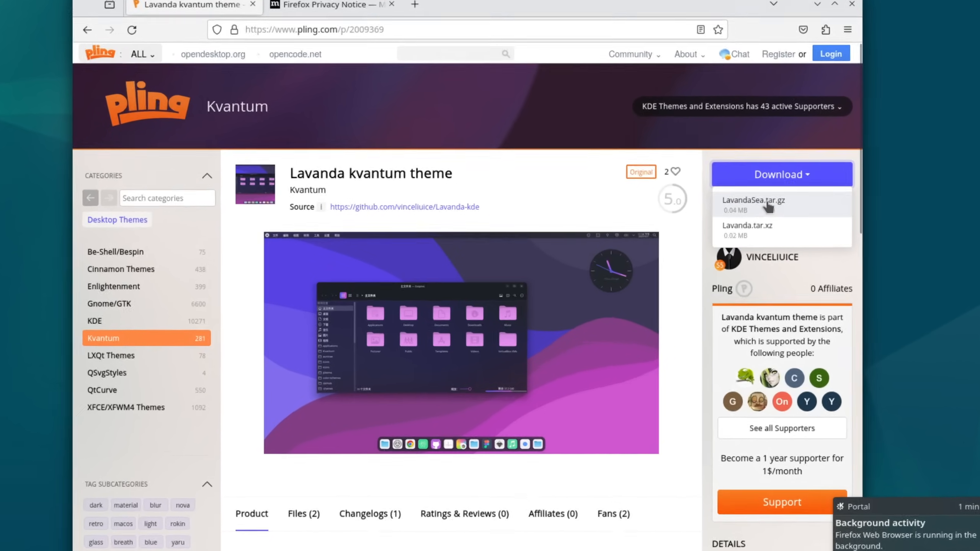
left_click(754, 204)
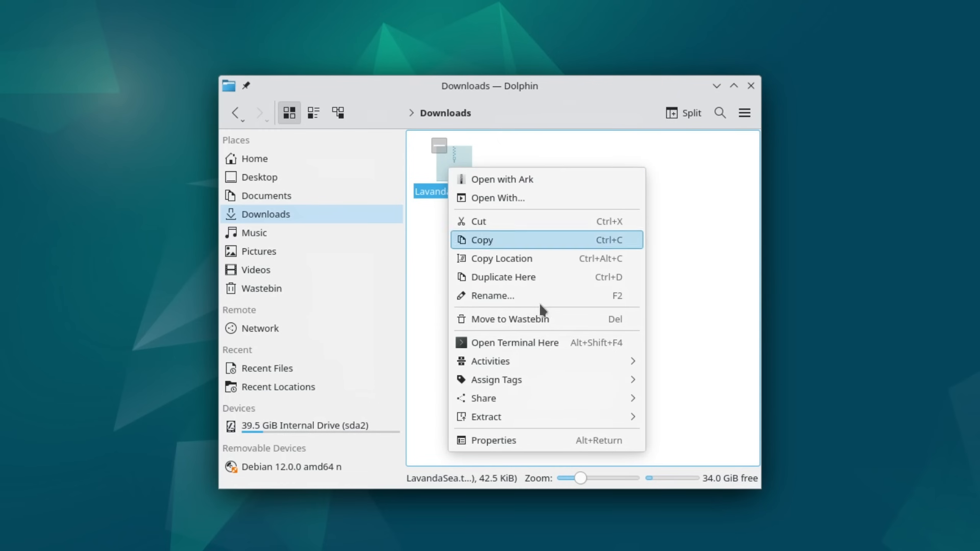
mouse_move(485, 417)
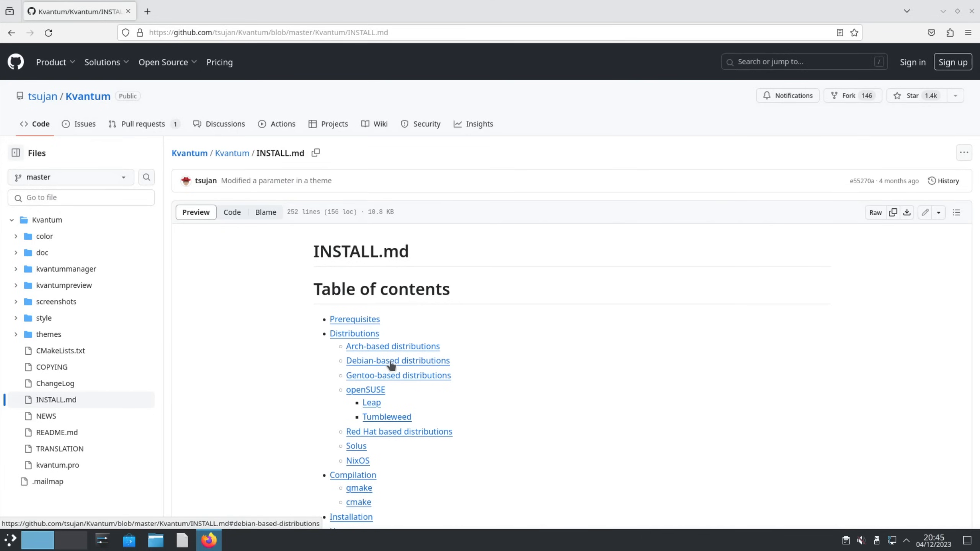
Step: Go to INSTALL.md's Debian section and enter the apt install command ending in qttools5-dev-tools
left_click(398, 361)
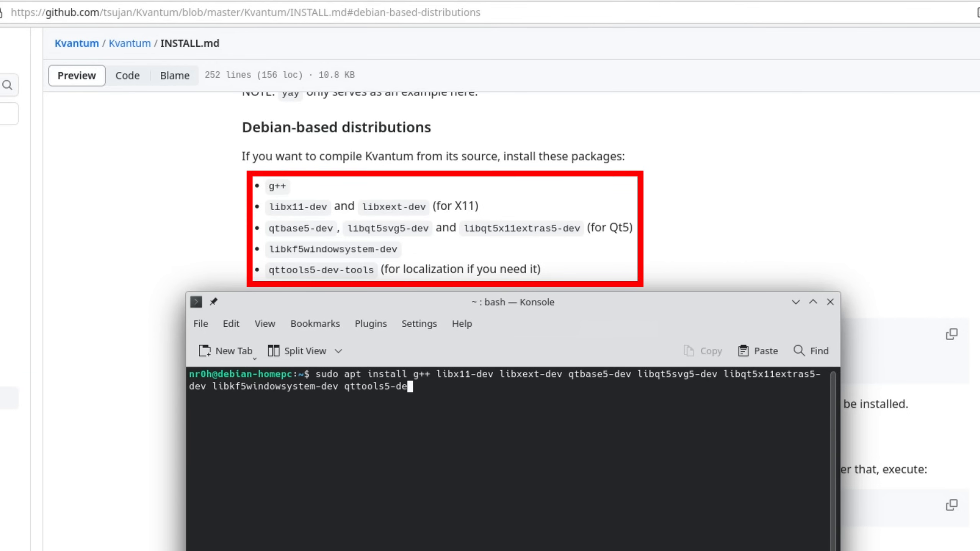
type("v-tools")
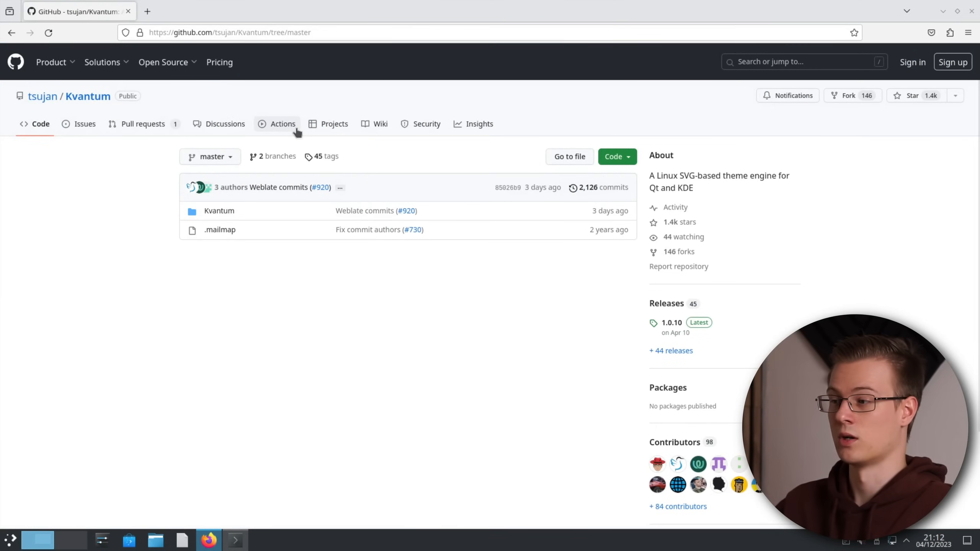
mouse_move(604, 152)
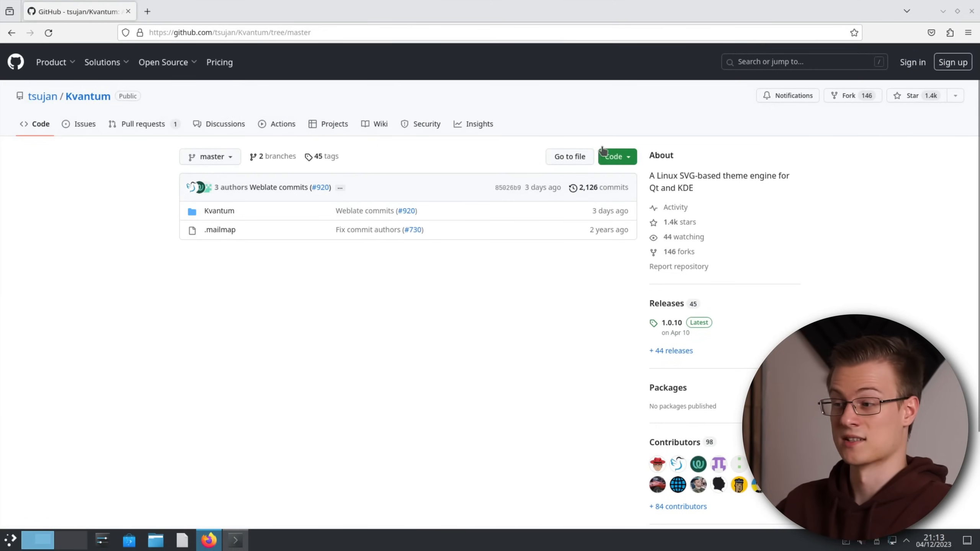
Step: Copy Kvantum's GitHub clone URL, paste it after git clone, and run the build commands
left_click(614, 156)
type("git clone")
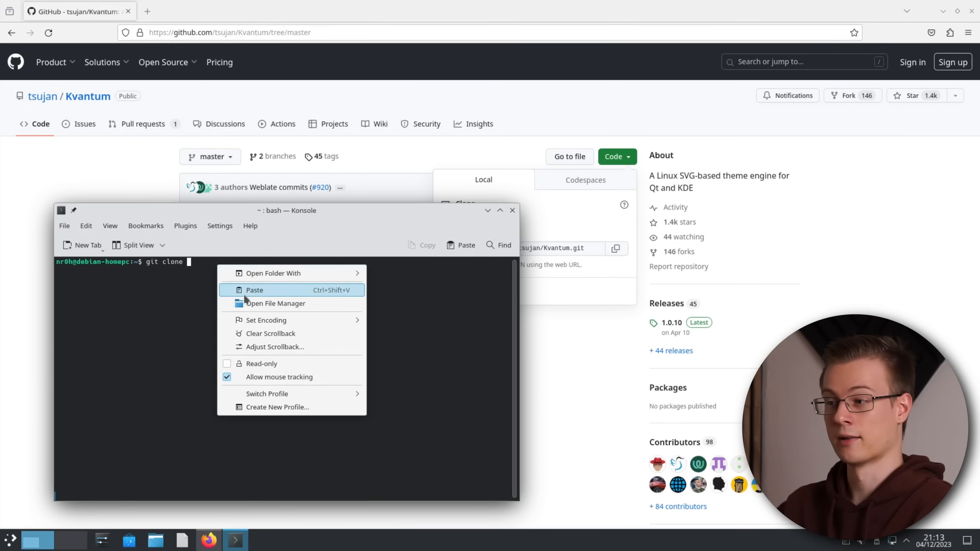
left_click(255, 289)
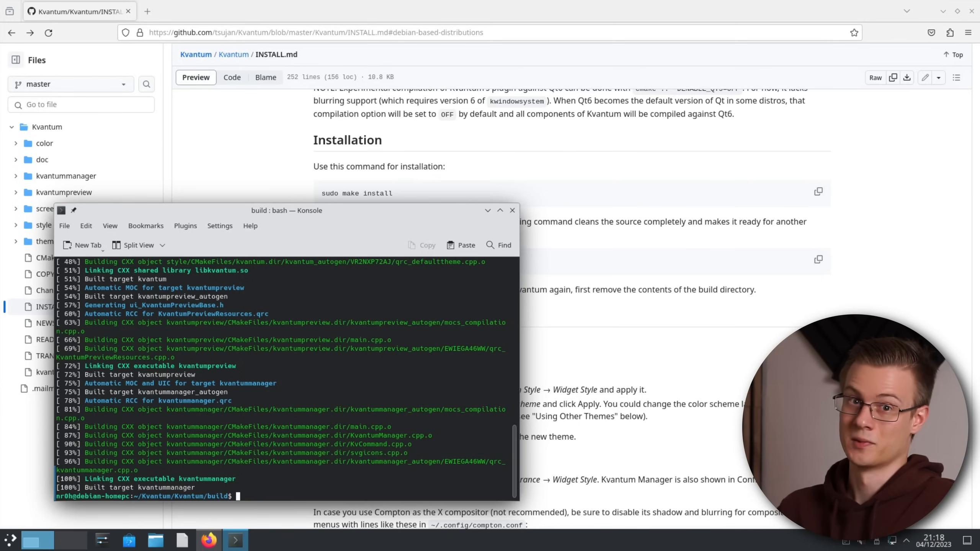
type("sud")
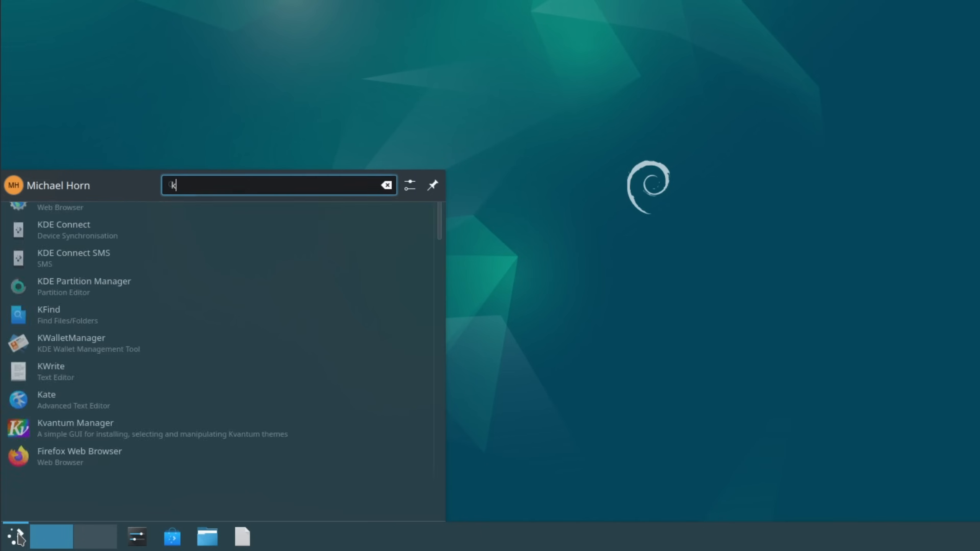
Step: Install the Downloads/LavandaSea theme in Kvantum Manager and select LavandaSeaDark
left_click(75, 428)
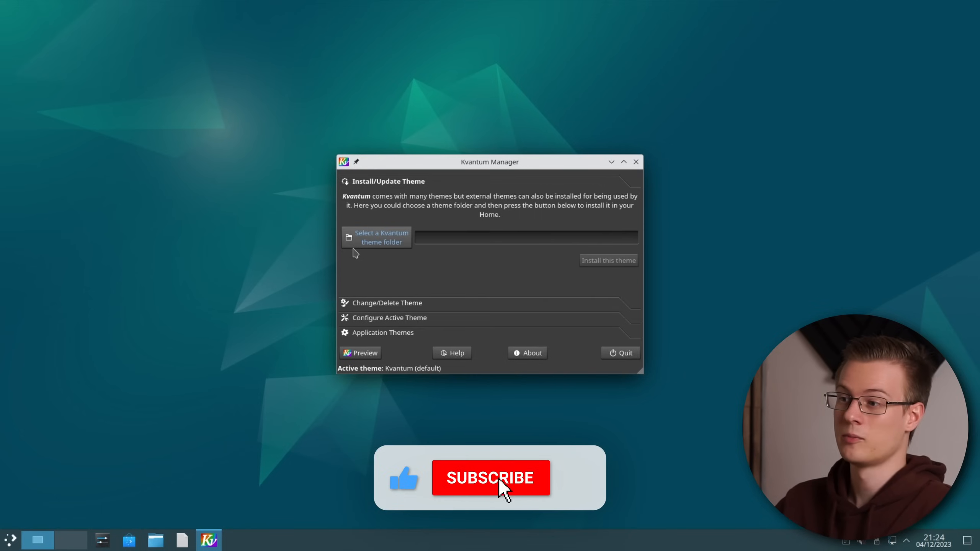
left_click(377, 238)
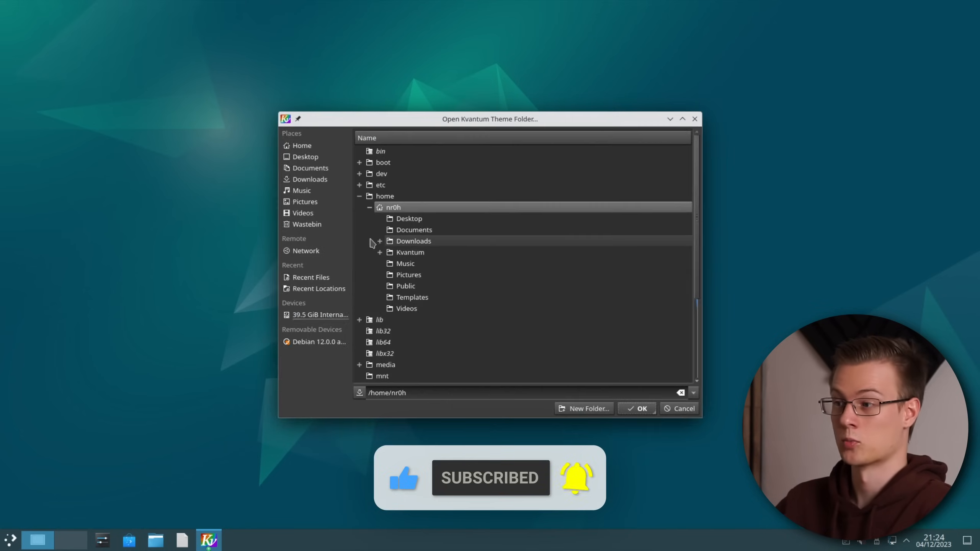
left_click(379, 241)
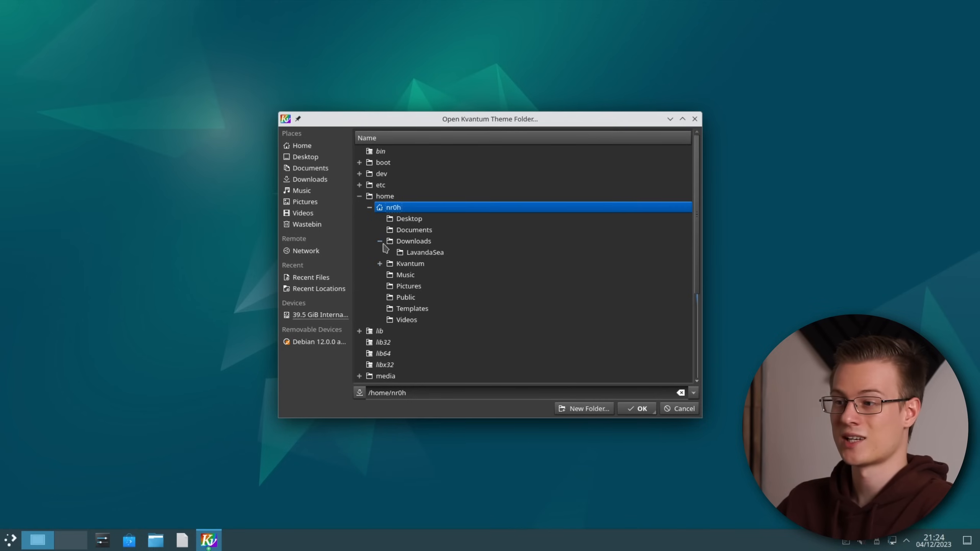
left_click(425, 252)
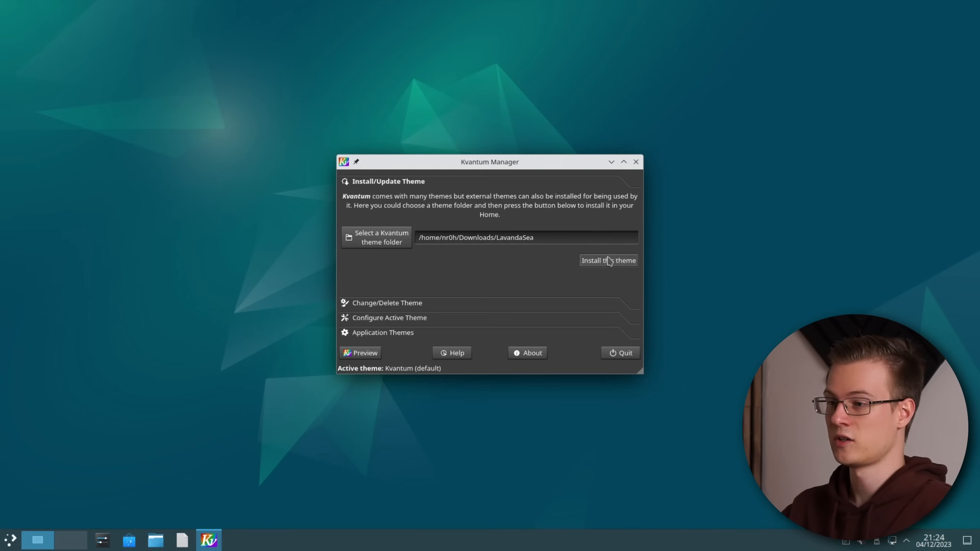
left_click(387, 304)
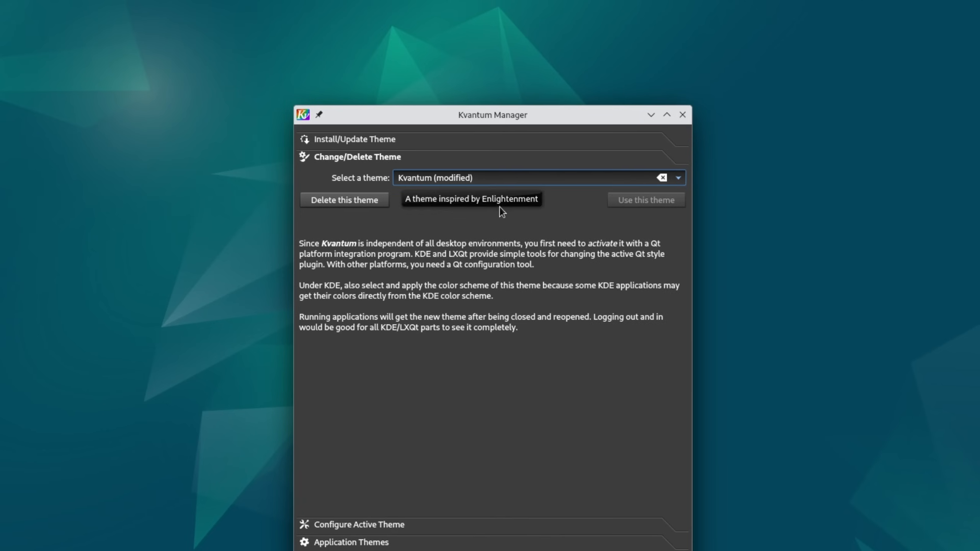
left_click(678, 178)
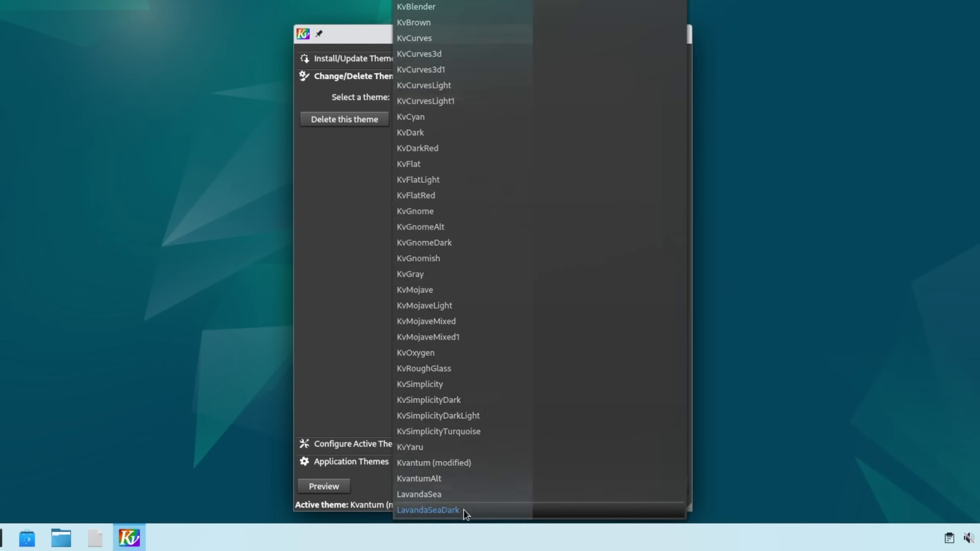
left_click(429, 510)
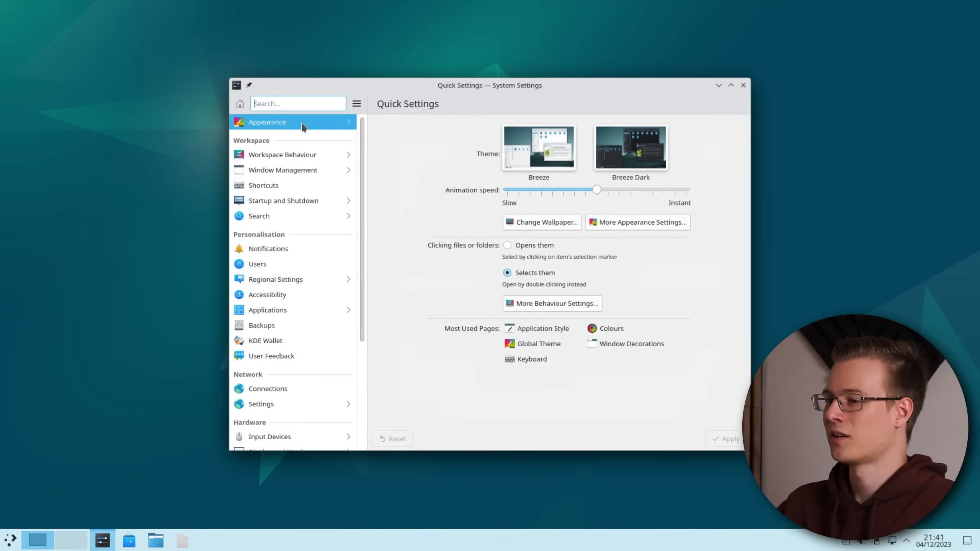
Step: Apply kvantum style and Breeze Dark colours, then check window decorations, fonts, icons and cursors
left_click(539, 343)
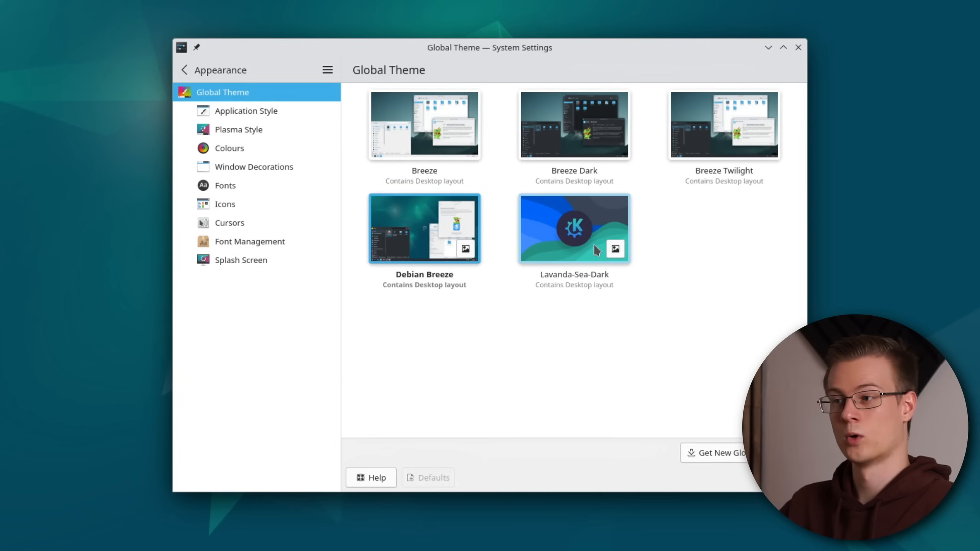
mouse_move(586, 263)
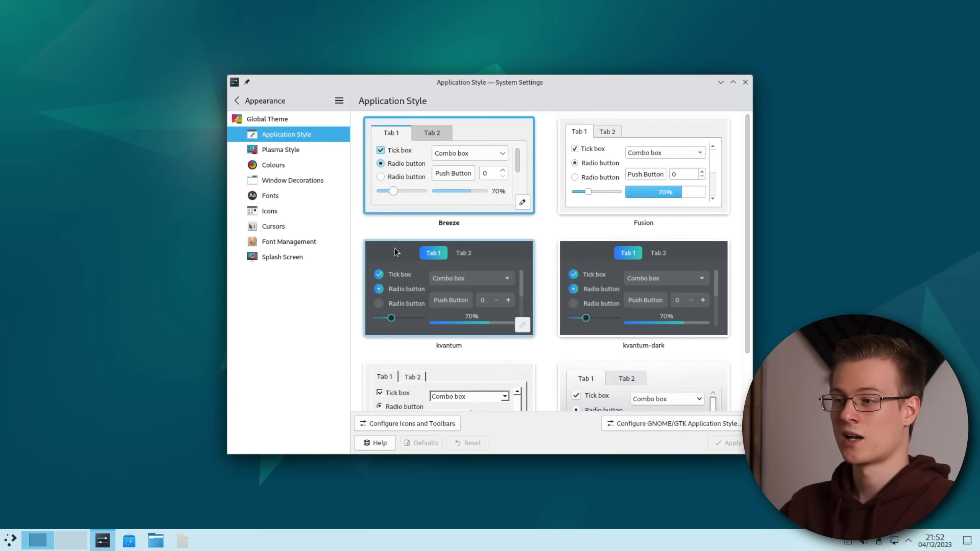
left_click(280, 150)
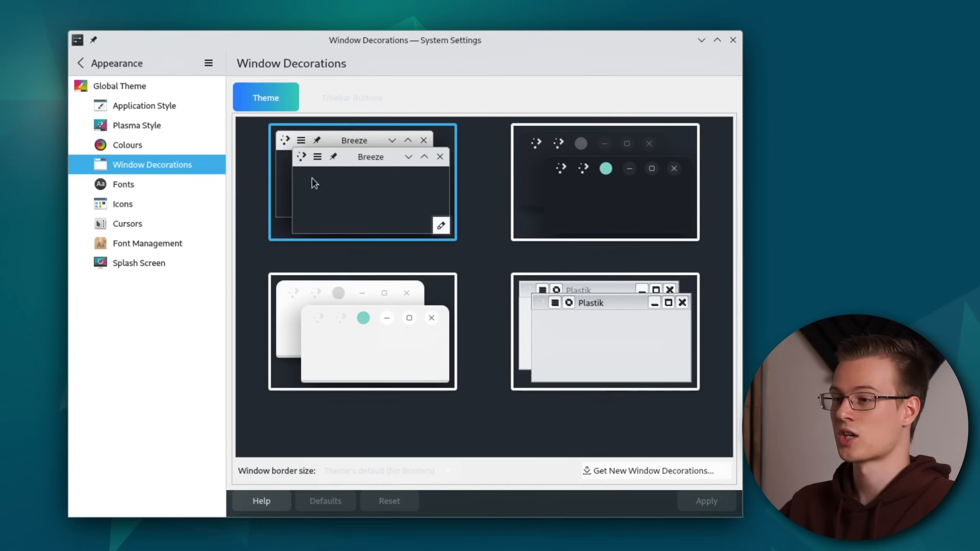
left_click(604, 181)
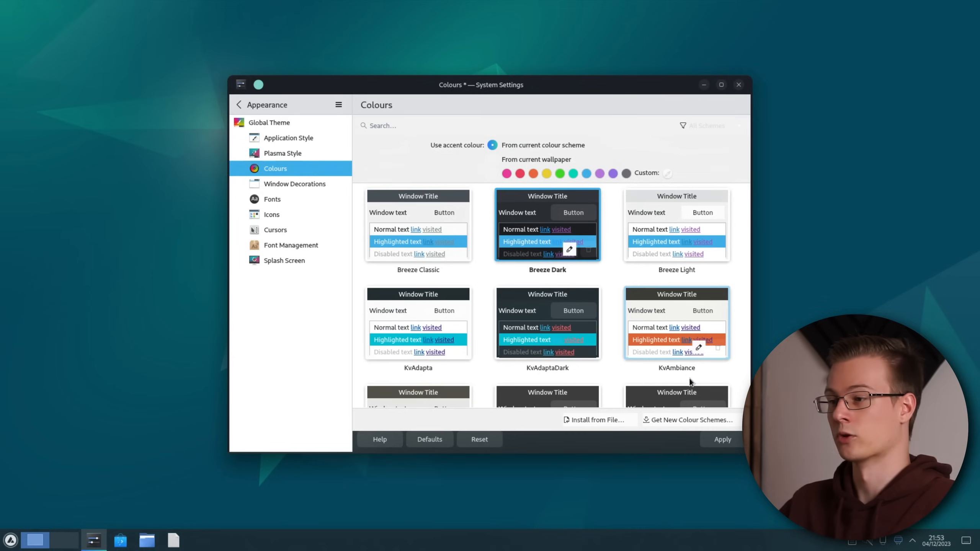
left_click(272, 199)
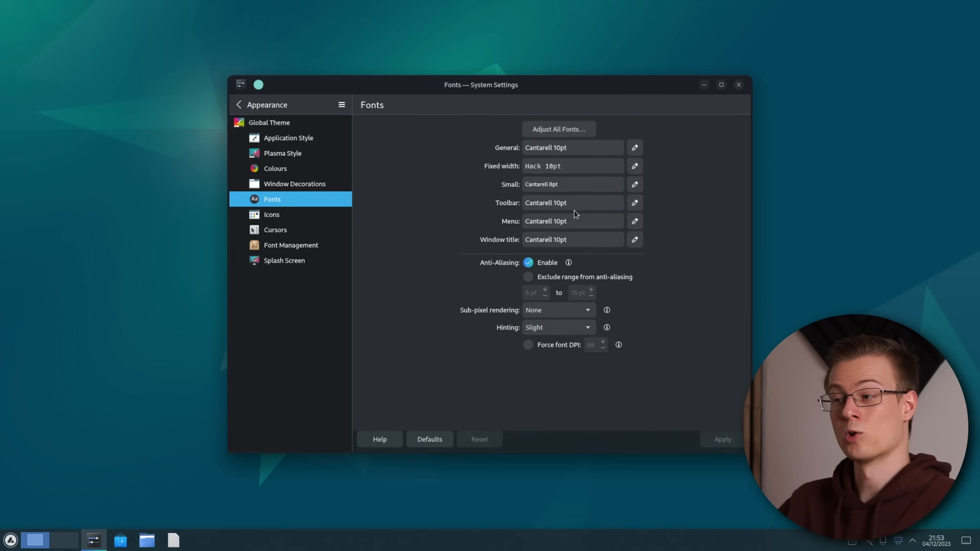
left_click(271, 215)
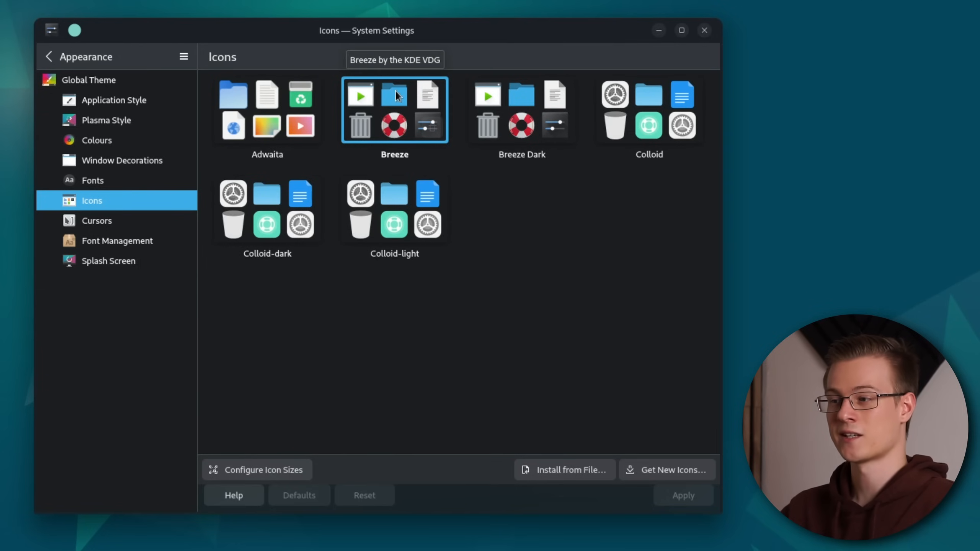
left_click(97, 221)
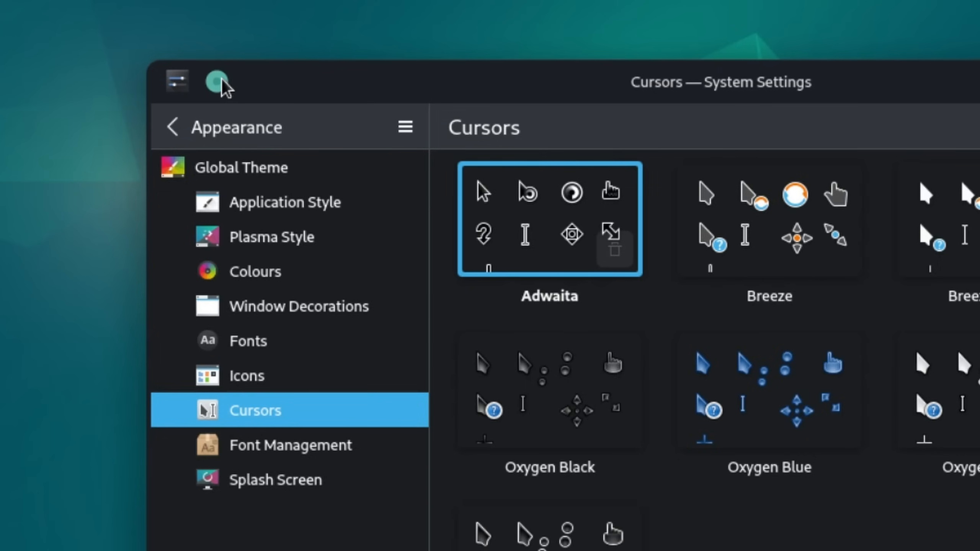
mouse_move(774, 129)
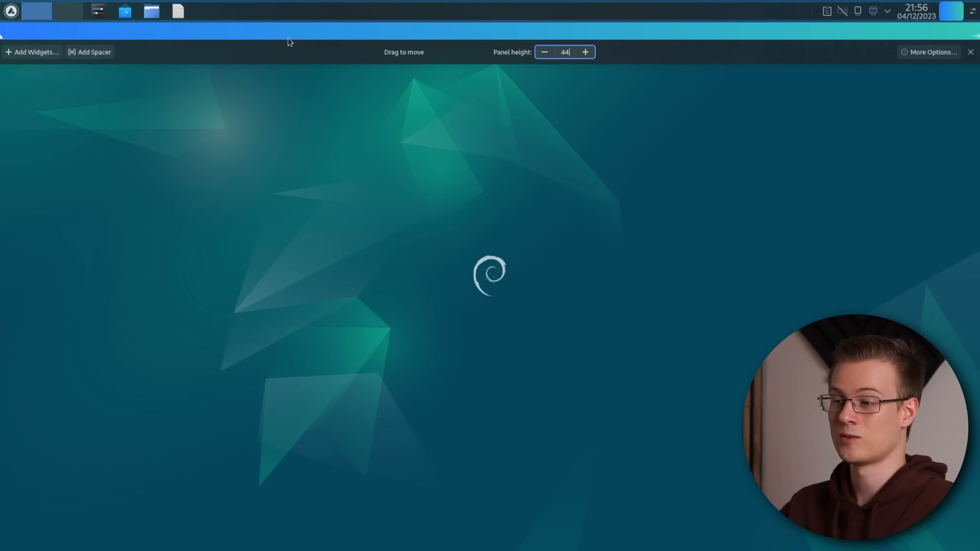
Step: Reduce the panel height to 32 and remove the Peek at Desktop widget
left_click(543, 52)
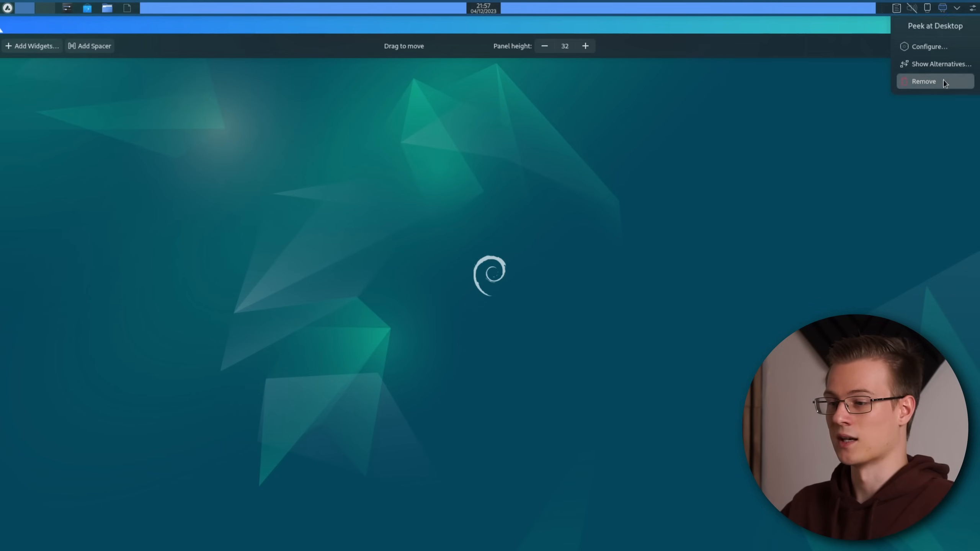
left_click(924, 81)
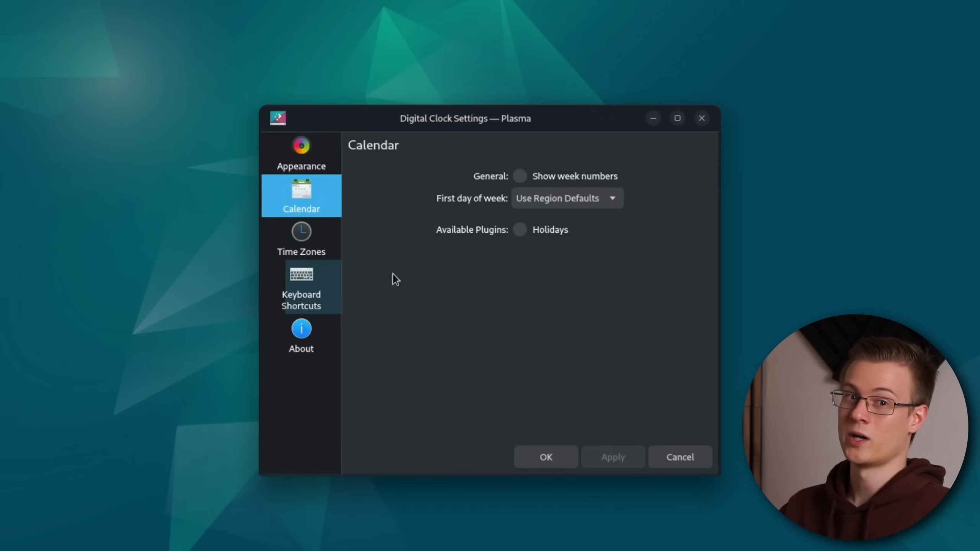
Step: Enable the Holidays plugin in the Digital Clock's Calendar settings
left_click(519, 229)
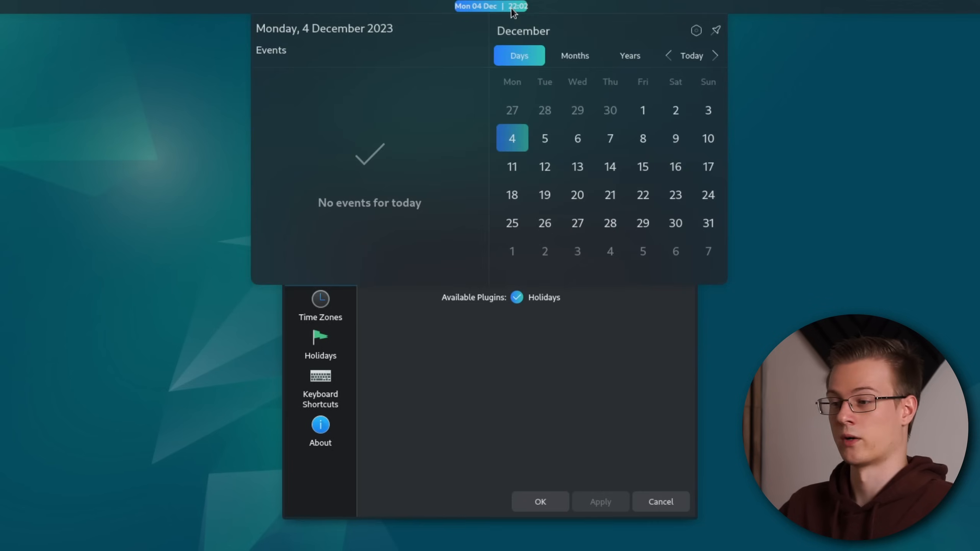
mouse_move(512, 110)
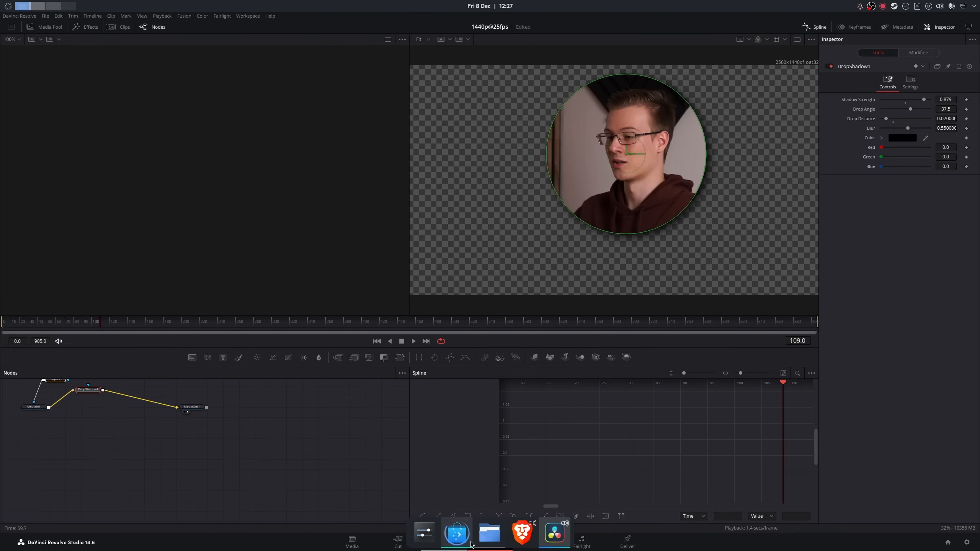
mouse_move(566, 278)
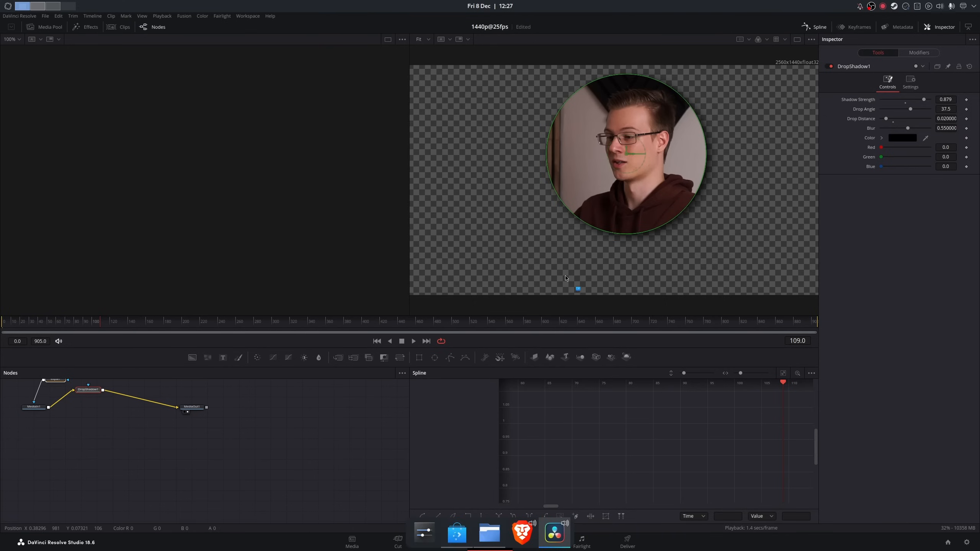